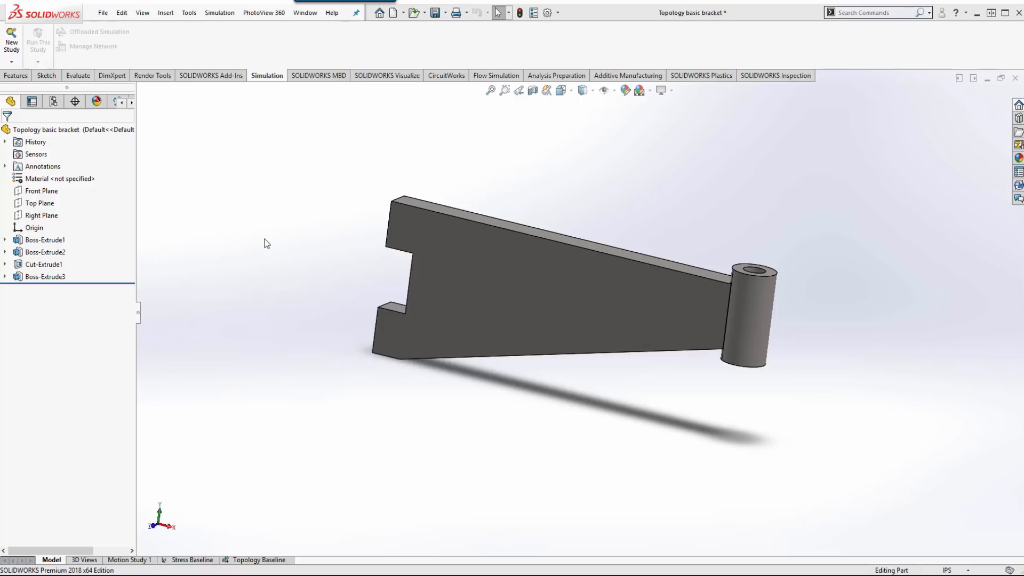
Start a new simulation study for the bracket from the Simulation tab
left_click(219, 12)
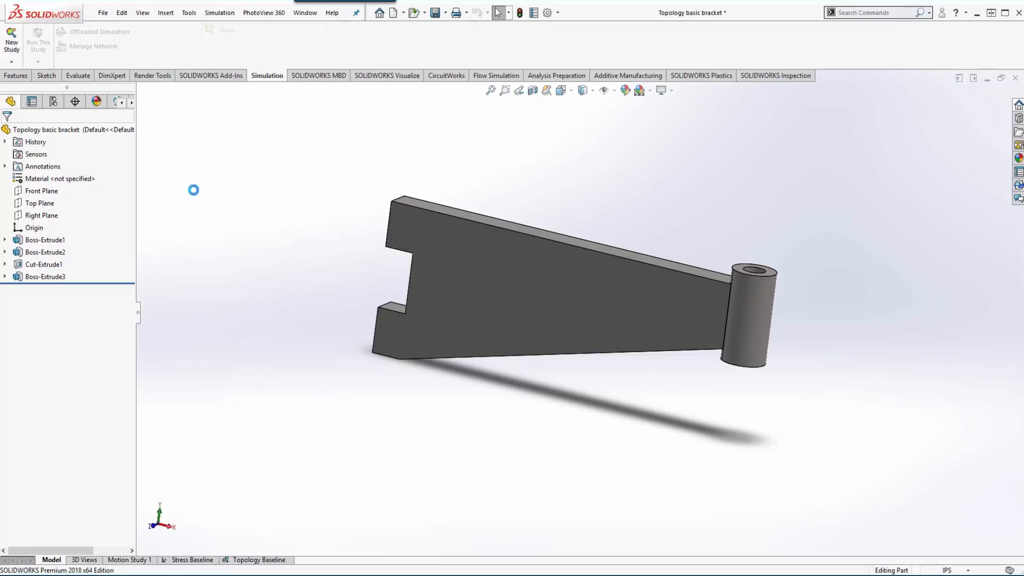
left_click(11, 38)
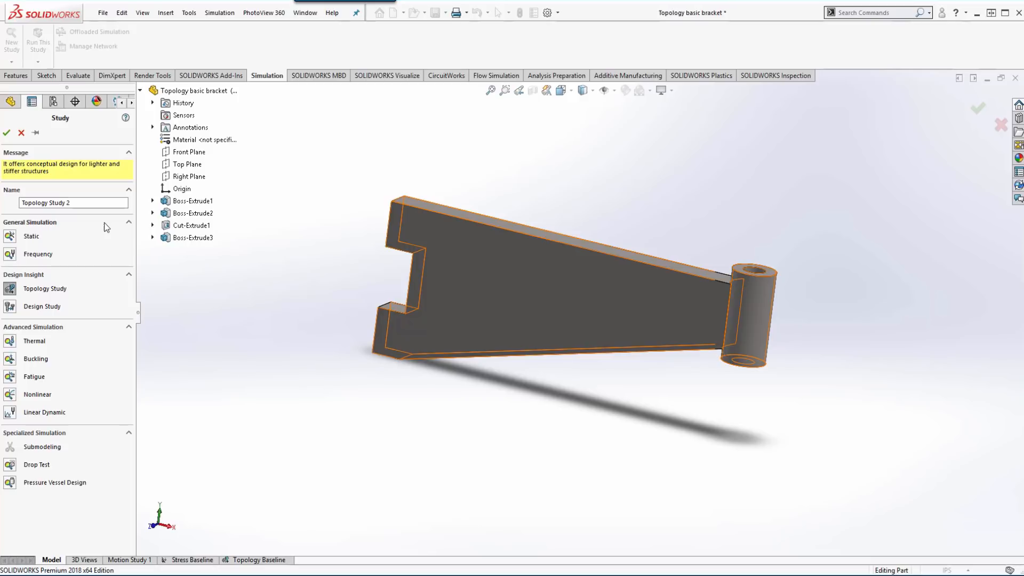
mouse_move(34, 288)
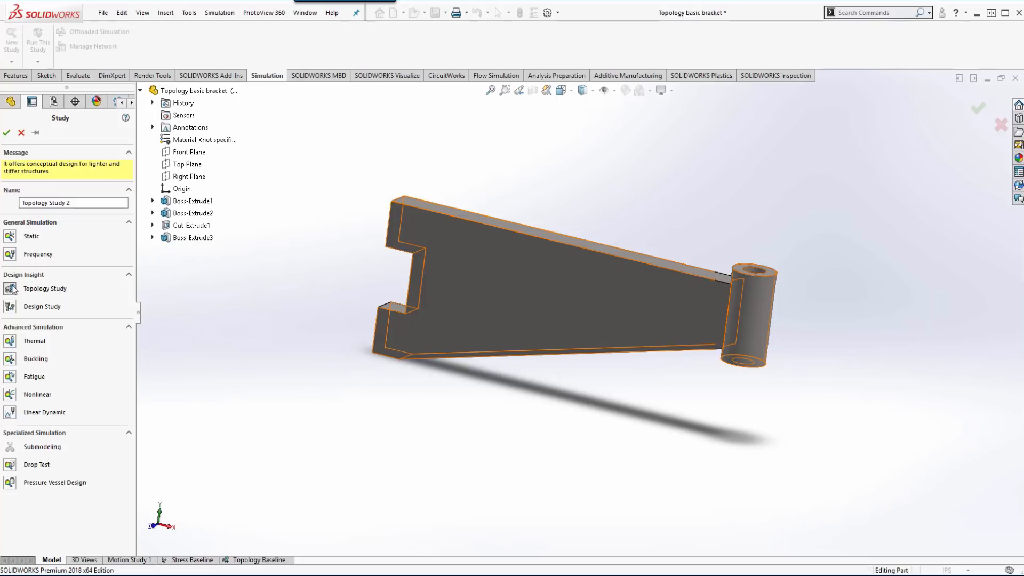
Create a Topology Study, keeping the default name Topology Study 2
left_click(73, 203)
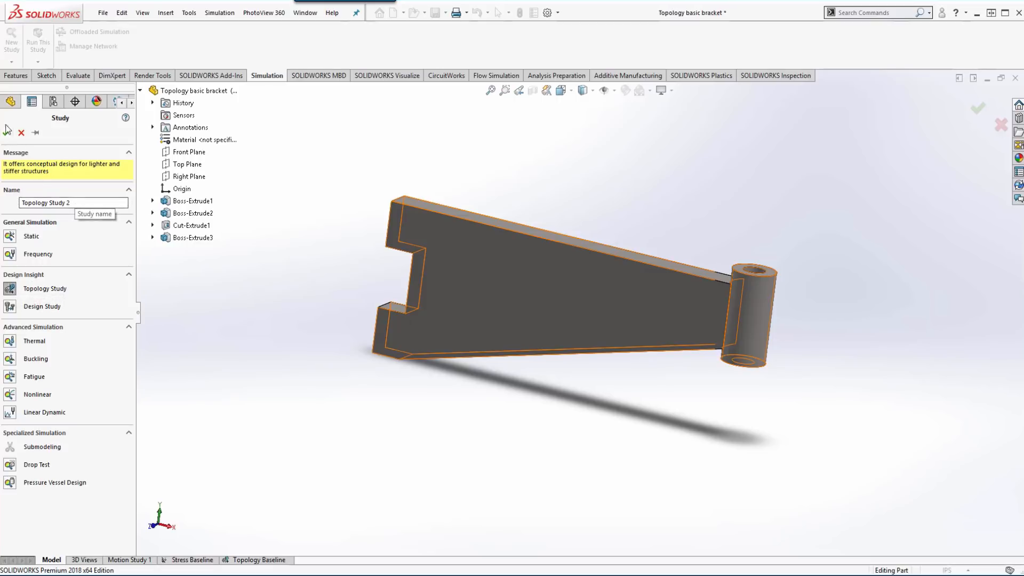
left_click(977, 108)
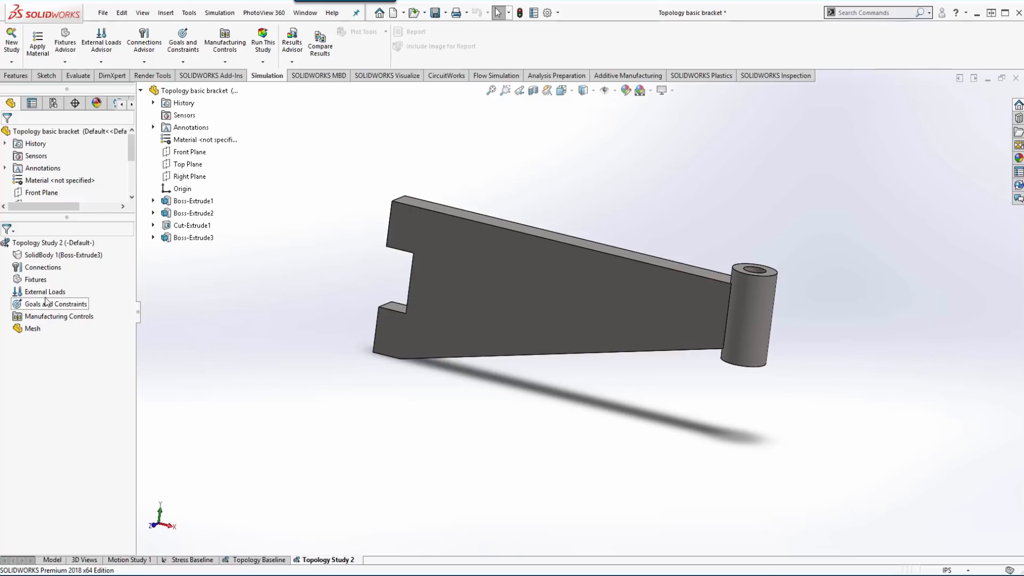
Assign Alloy Steel as the material of SolidBody 1
left_click(63, 254)
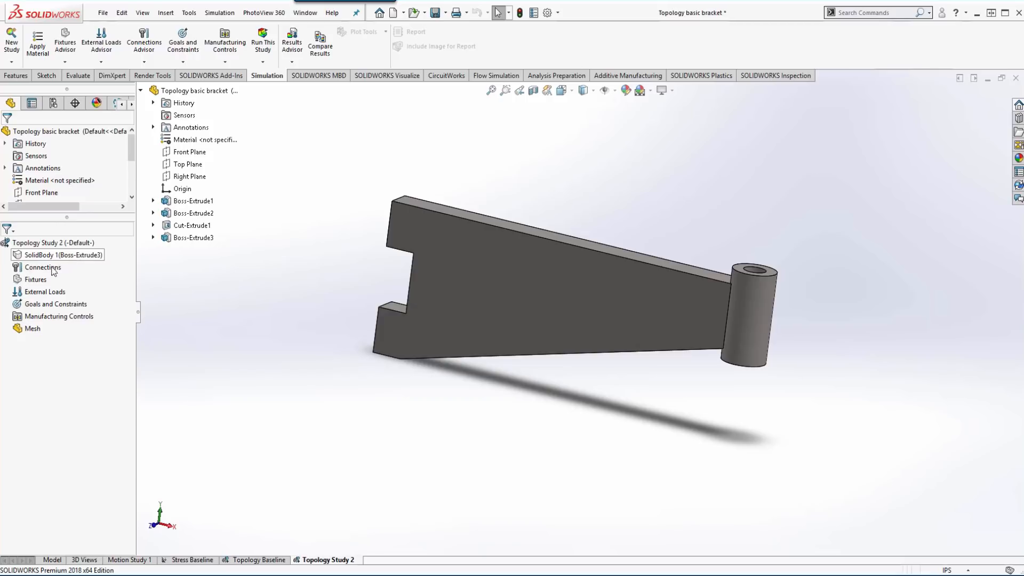
mouse_move(56, 294)
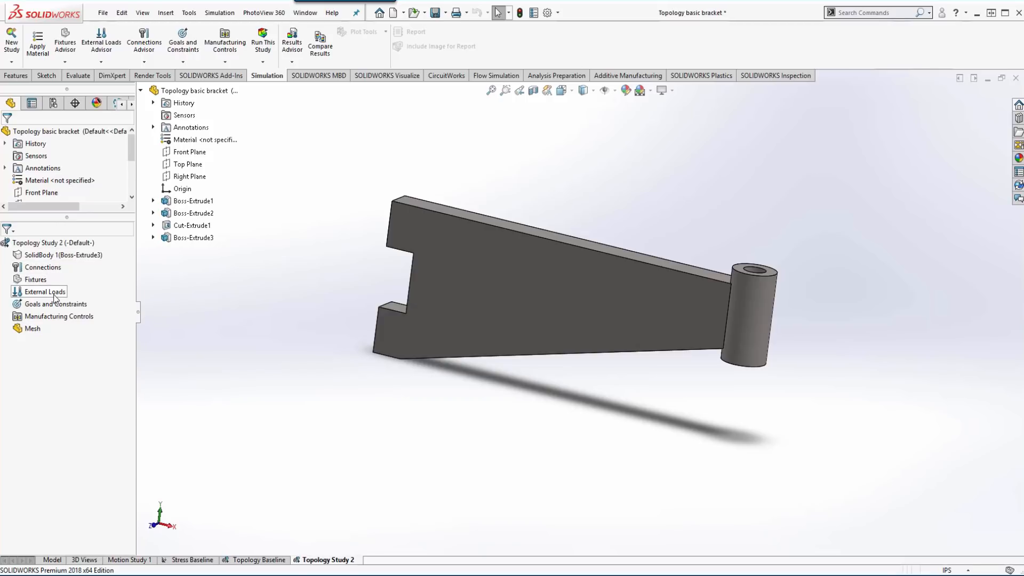
right_click(63, 253)
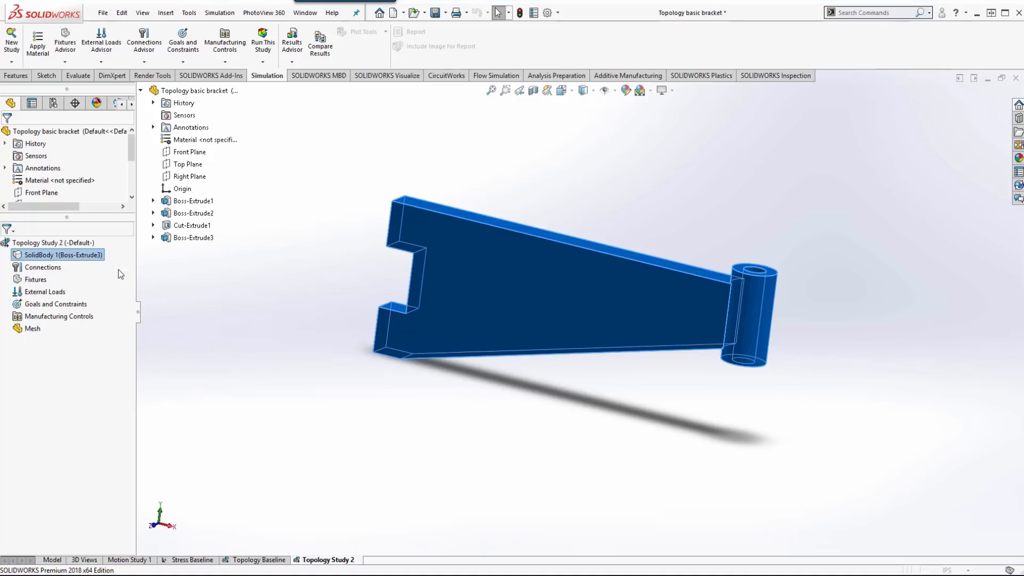
mouse_move(189, 319)
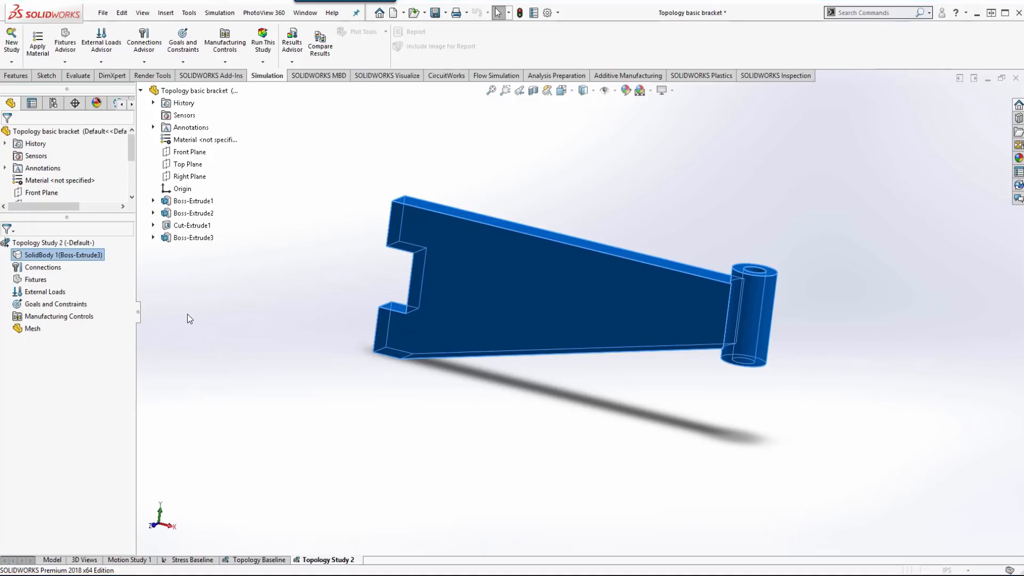
left_click(37, 40)
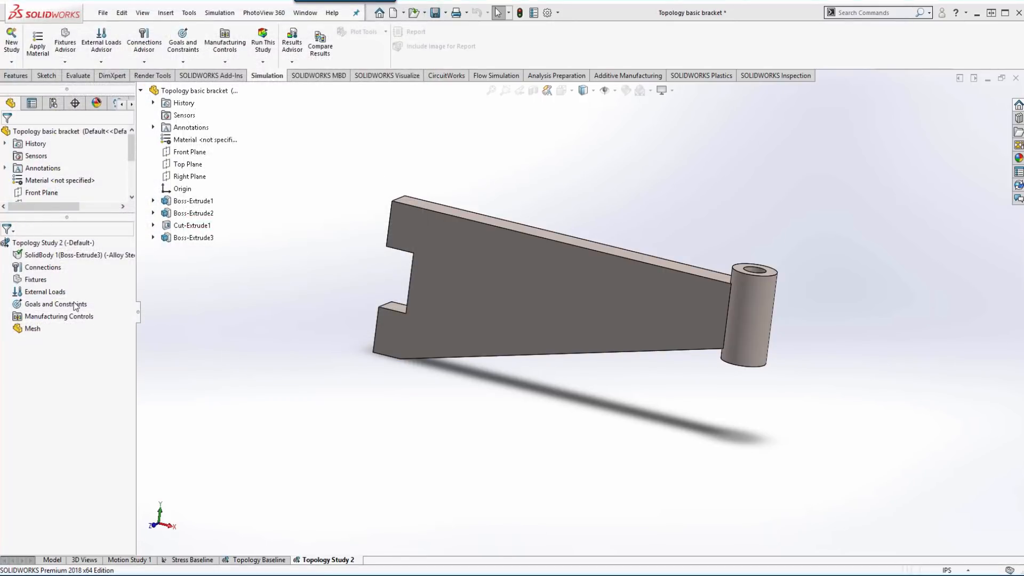
Add a Fixed Geometry fixture (Fixed-1) on the two notched end faces
right_click(35, 279)
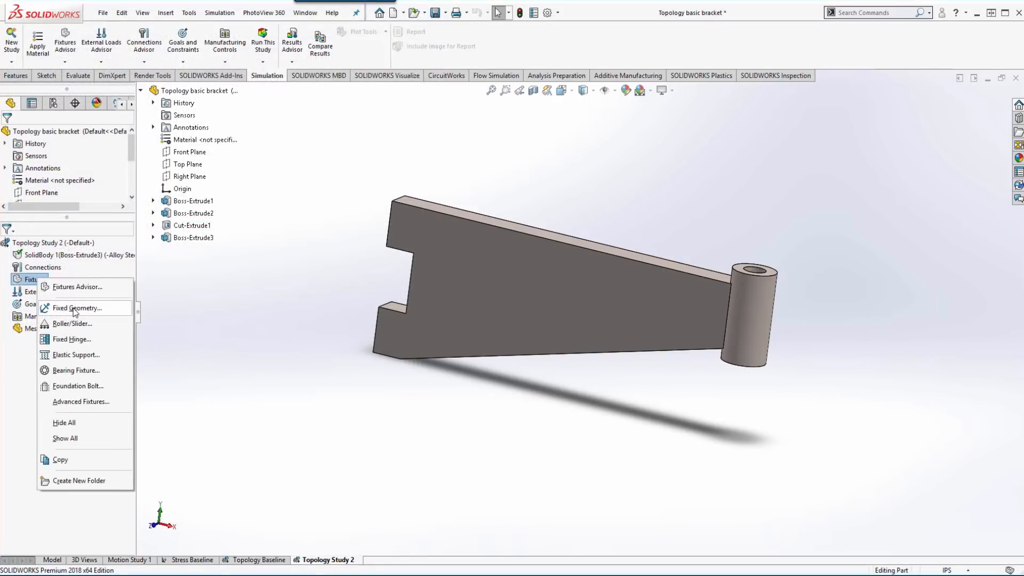
left_click(77, 307)
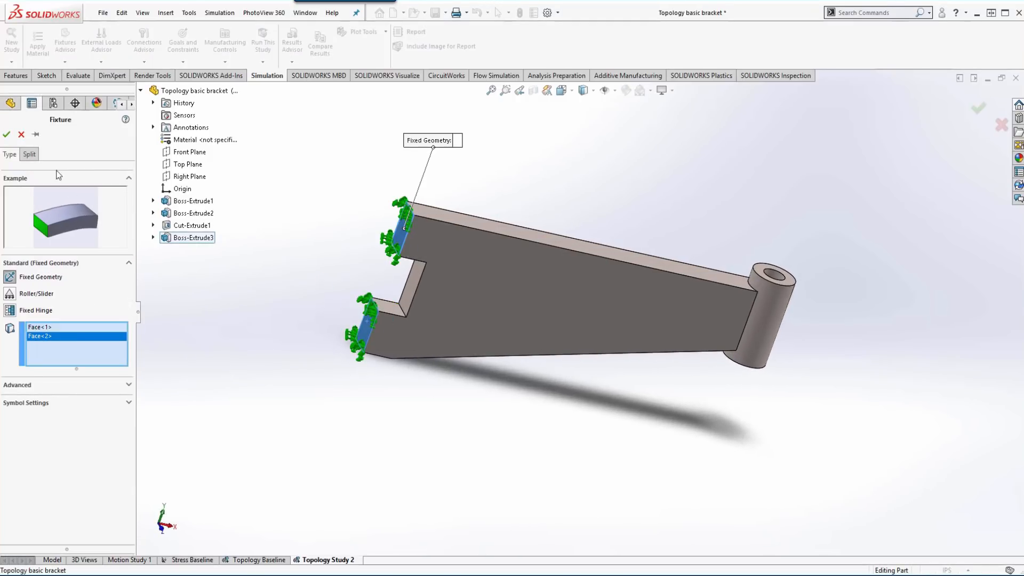
left_click(7, 134)
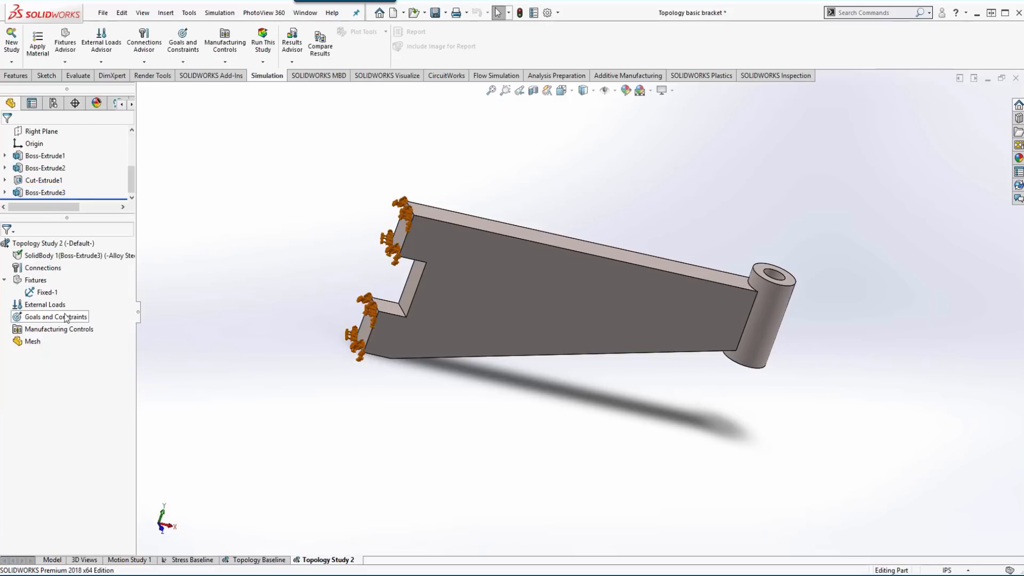
Apply a 1000 lbf force (Force-1) to the cylindrical boss end face
right_click(46, 304)
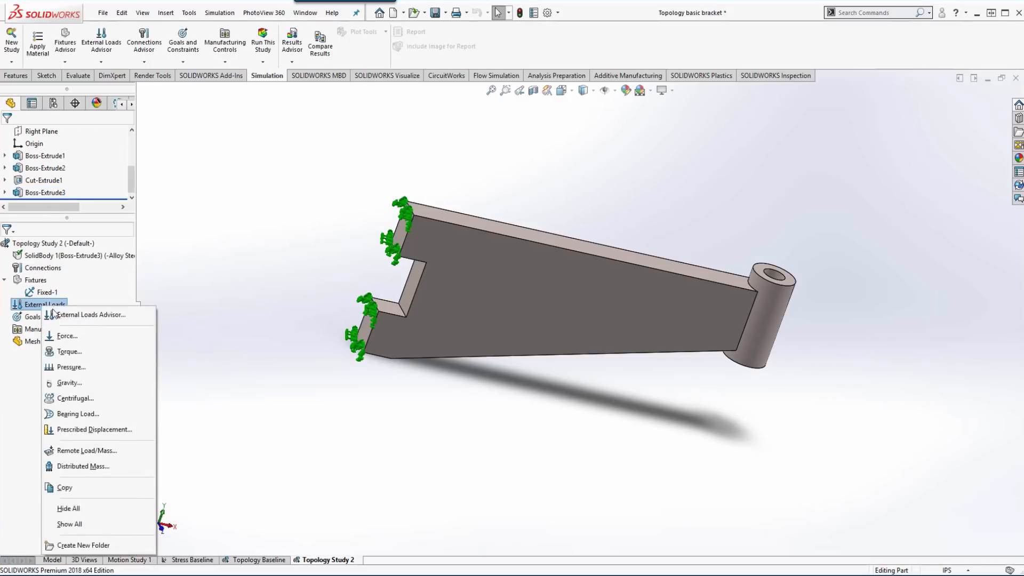
left_click(66, 335)
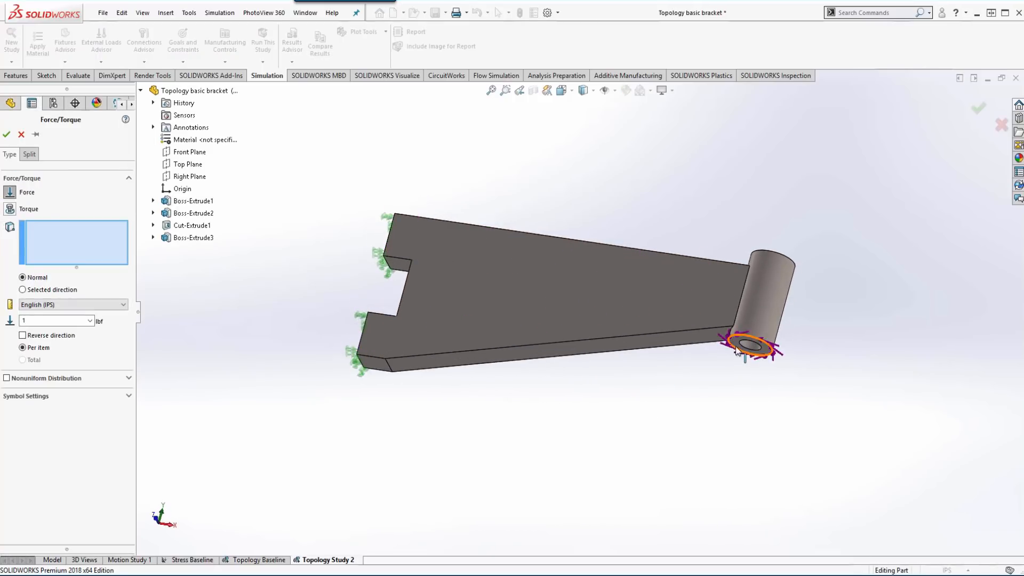
left_click(750, 343)
type("000")
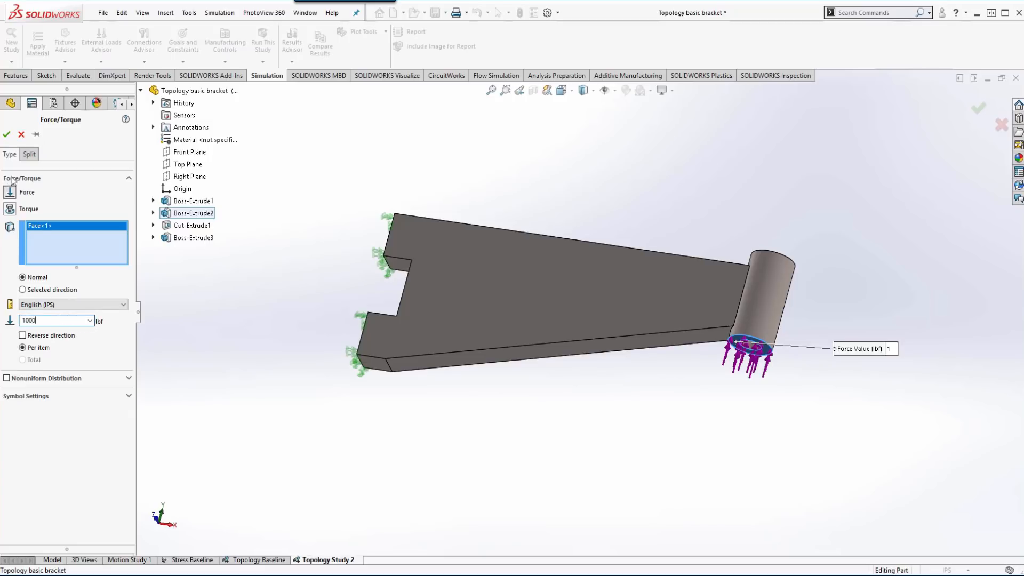
left_click(7, 134)
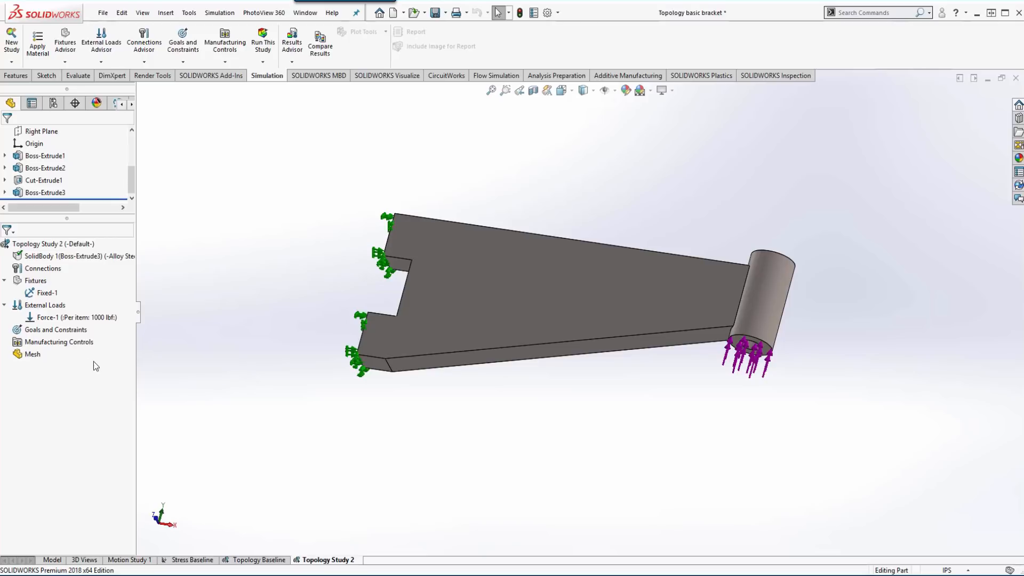
mouse_move(100, 344)
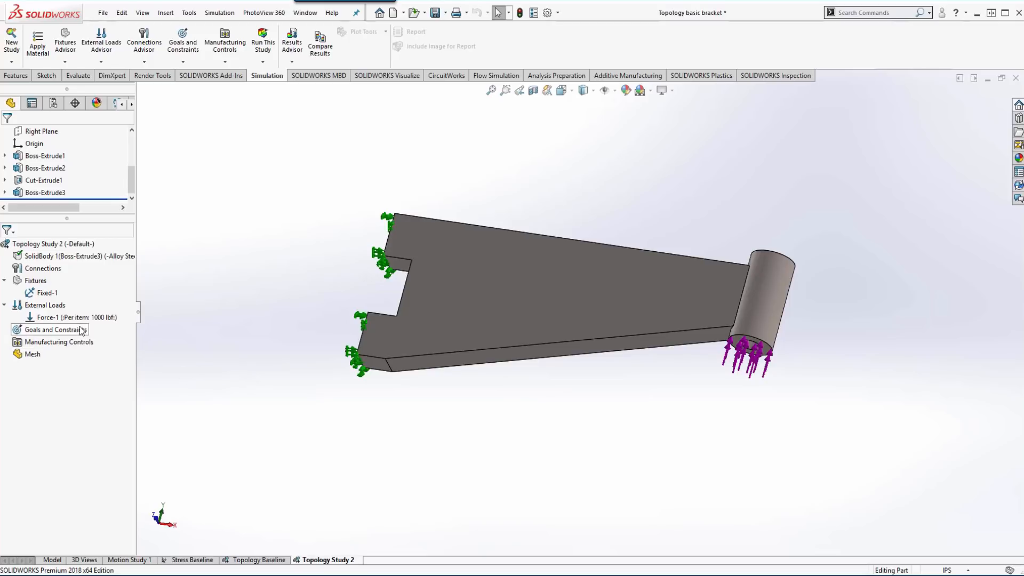
mouse_move(59, 341)
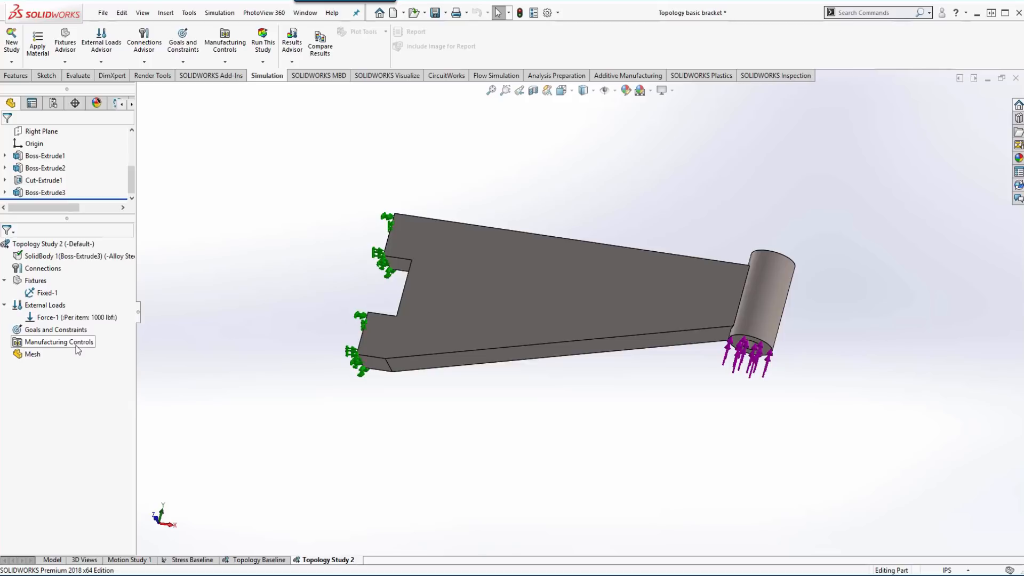
mouse_move(55, 329)
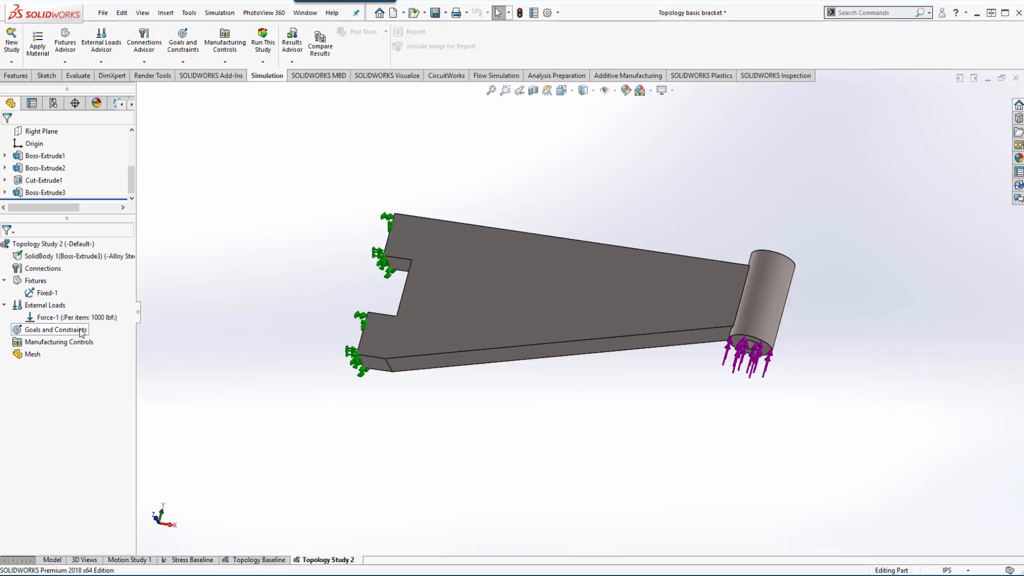
Bring up the Goals and Constraints options to pick Best Stiffness to Weight ratio
right_click(52, 329)
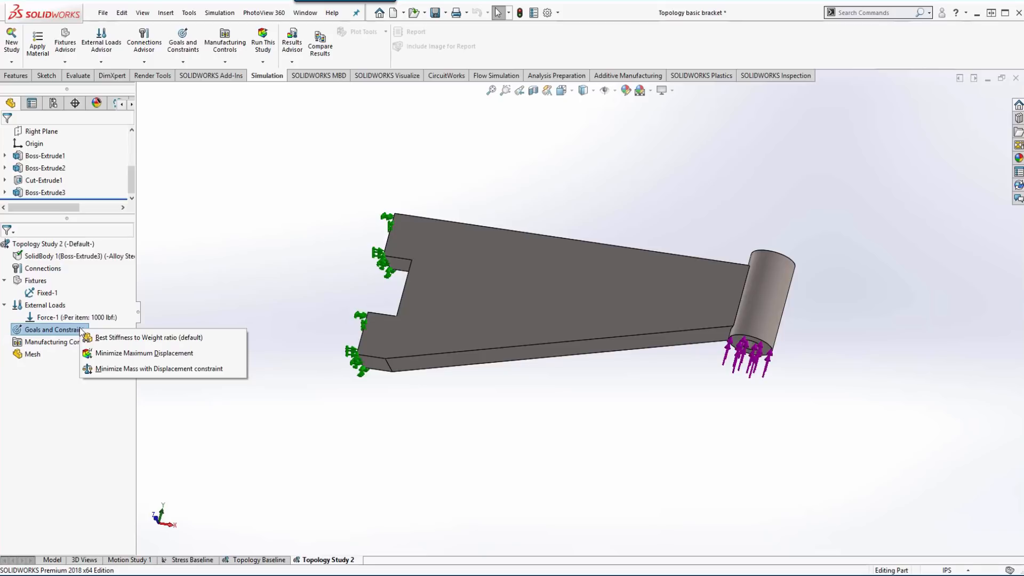
mouse_move(126, 346)
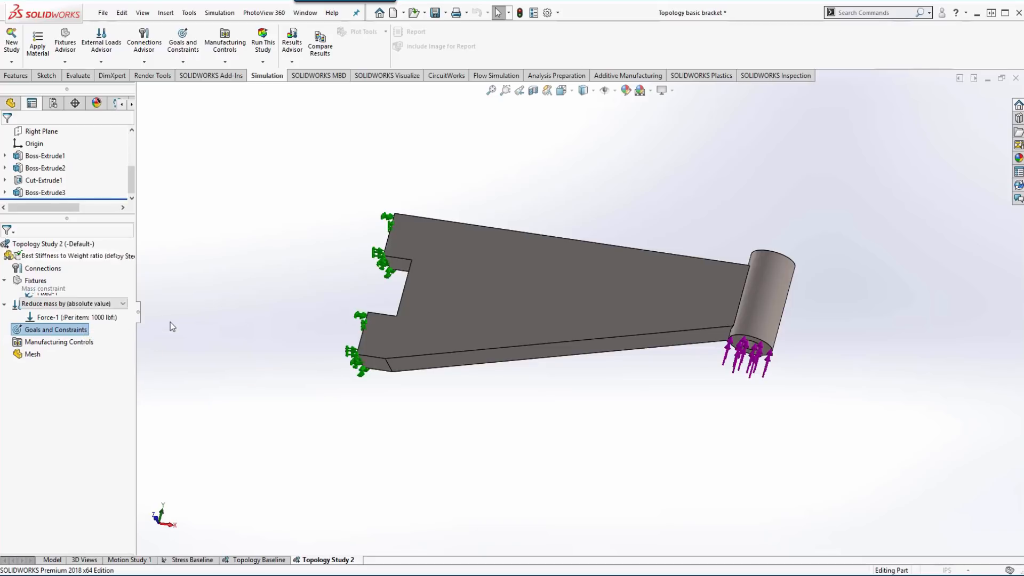
Try Minimize Maximum Displacement, then set the goal to Minimize Mass with Displacement
left_click(59, 329)
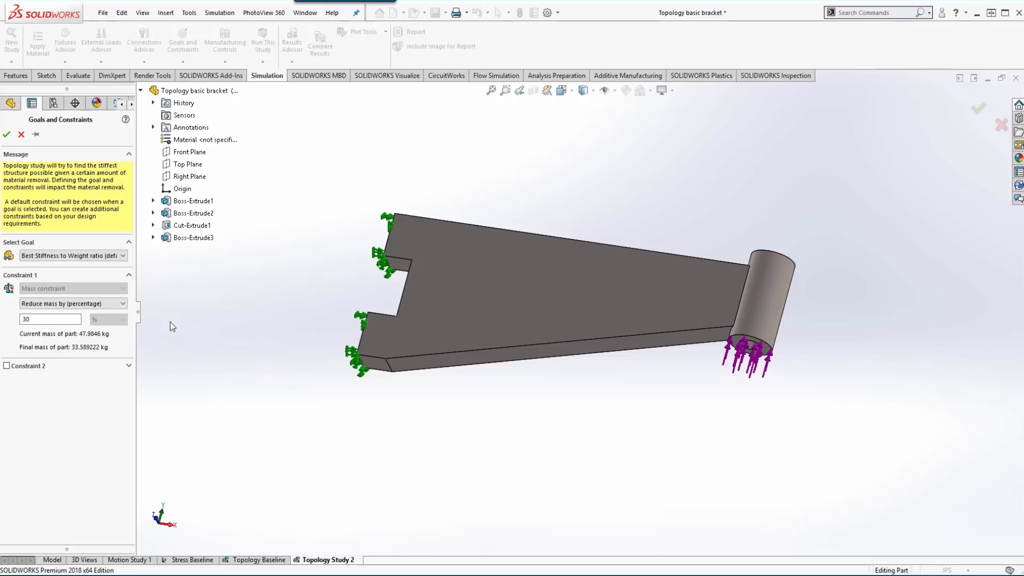
mouse_move(54, 315)
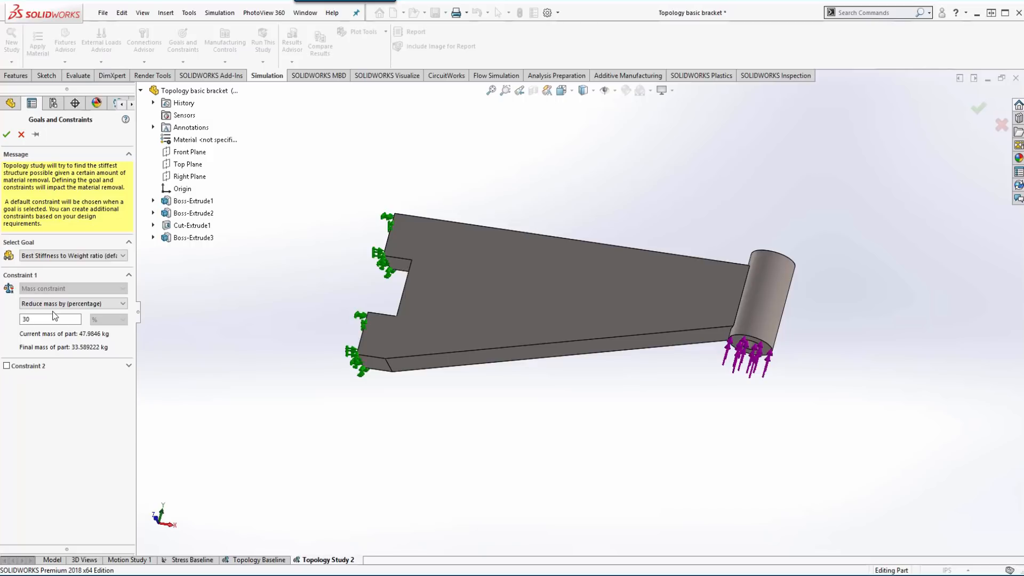
mouse_move(50, 319)
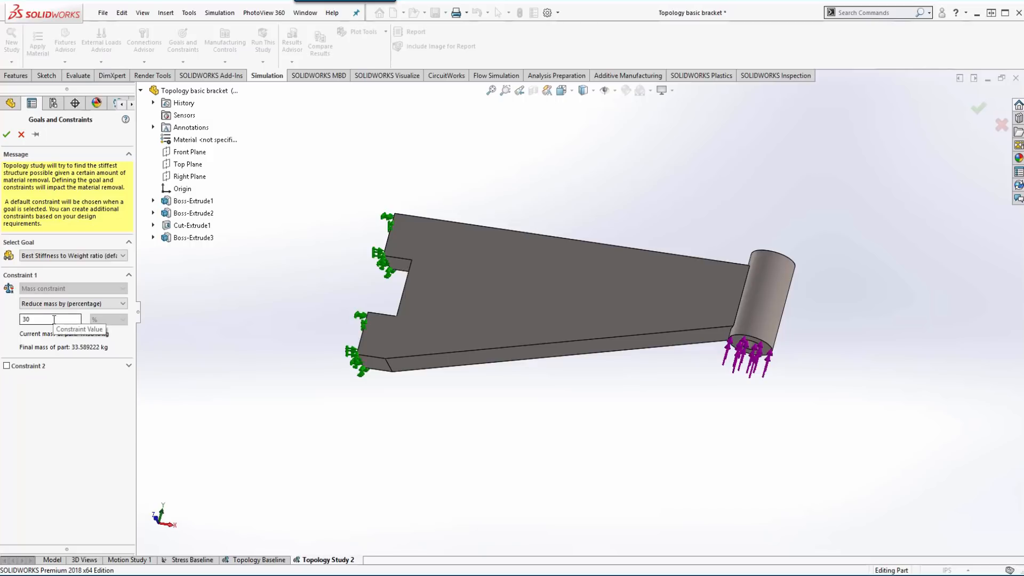
left_click(72, 255)
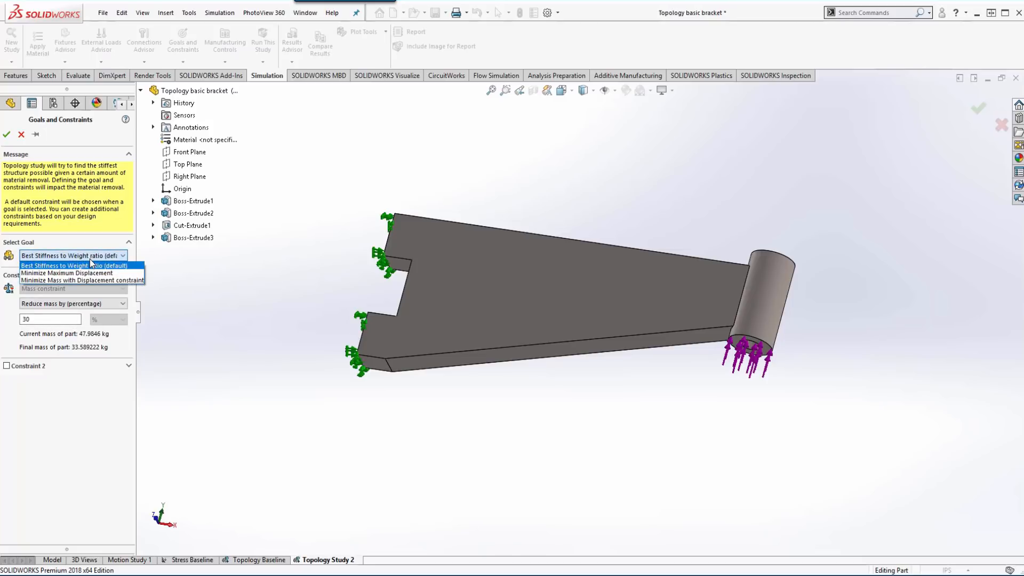
mouse_move(65, 272)
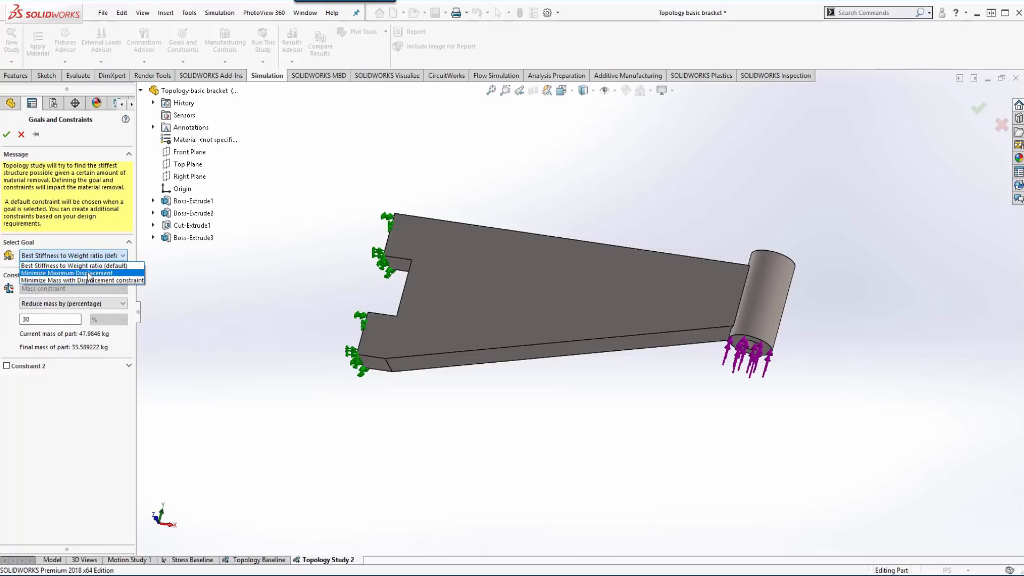
left_click(66, 273)
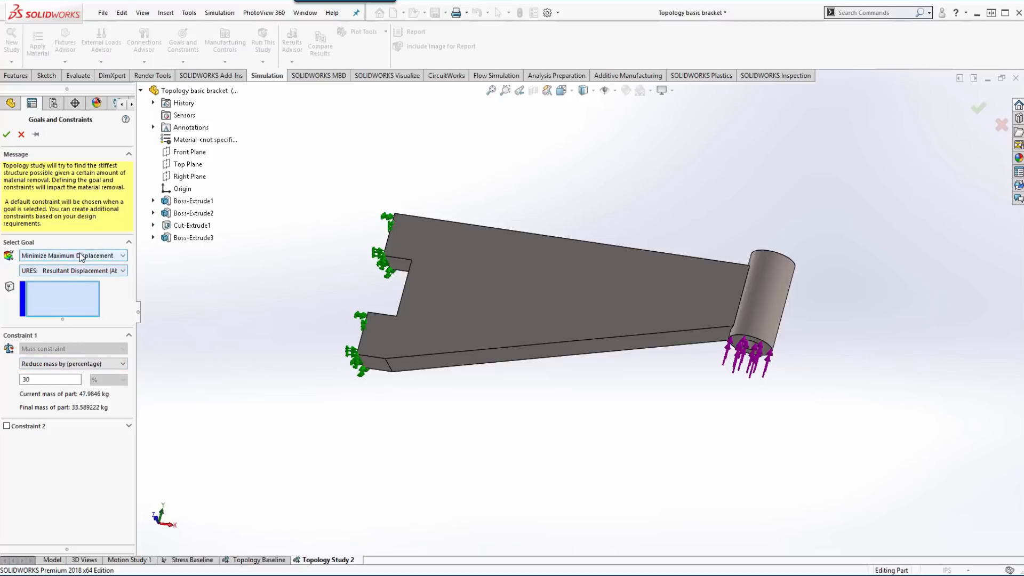
left_click(72, 255)
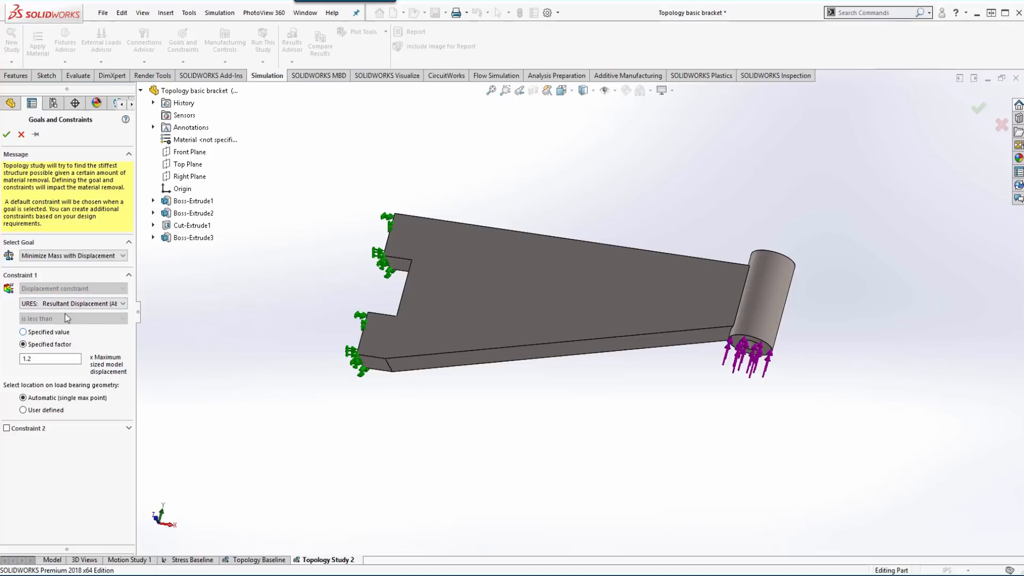
mouse_move(72, 303)
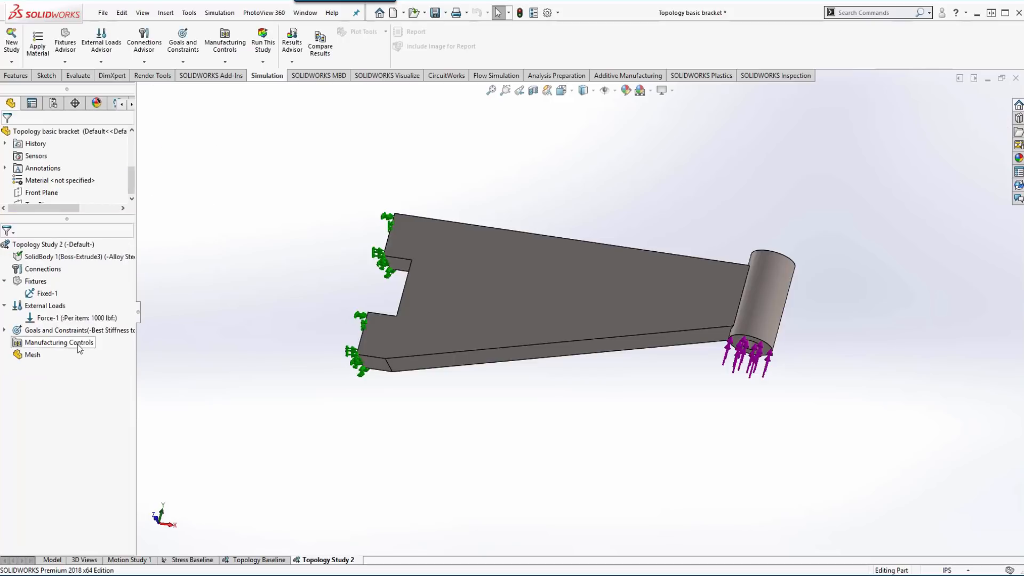
Add a preserved region on the two fixed end faces with 2 in depth
right_click(58, 342)
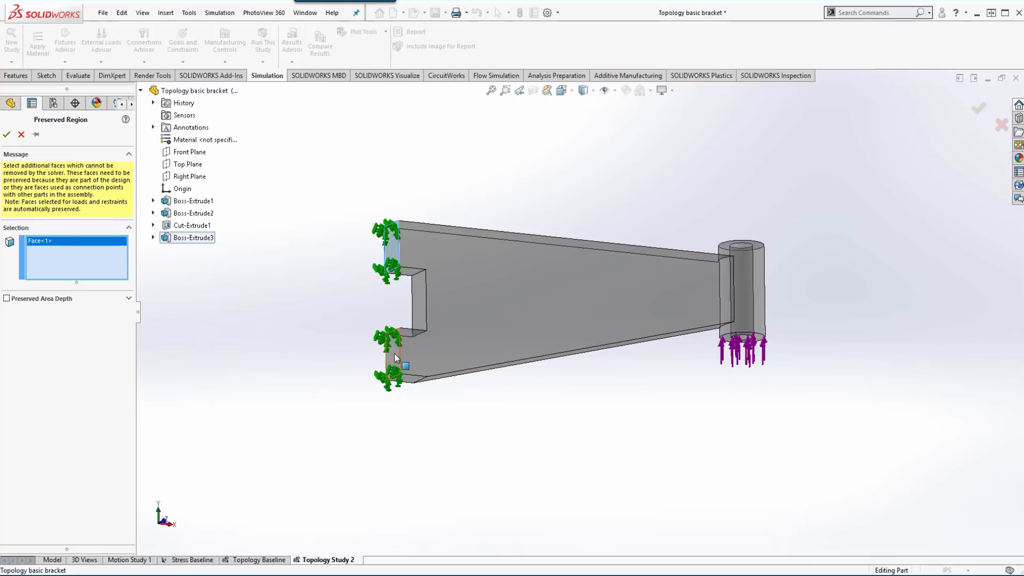
left_click(392, 355)
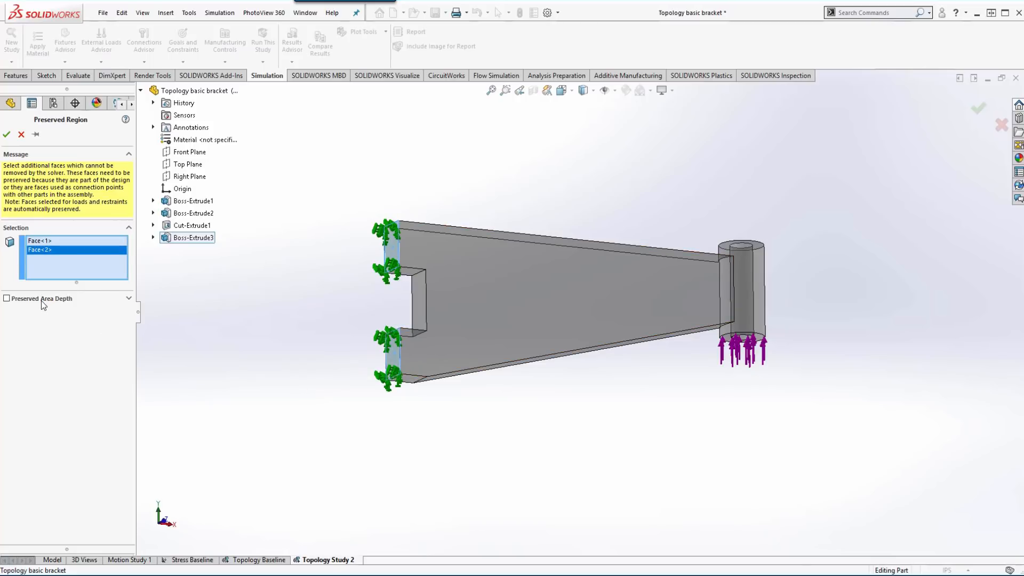
left_click(7, 298)
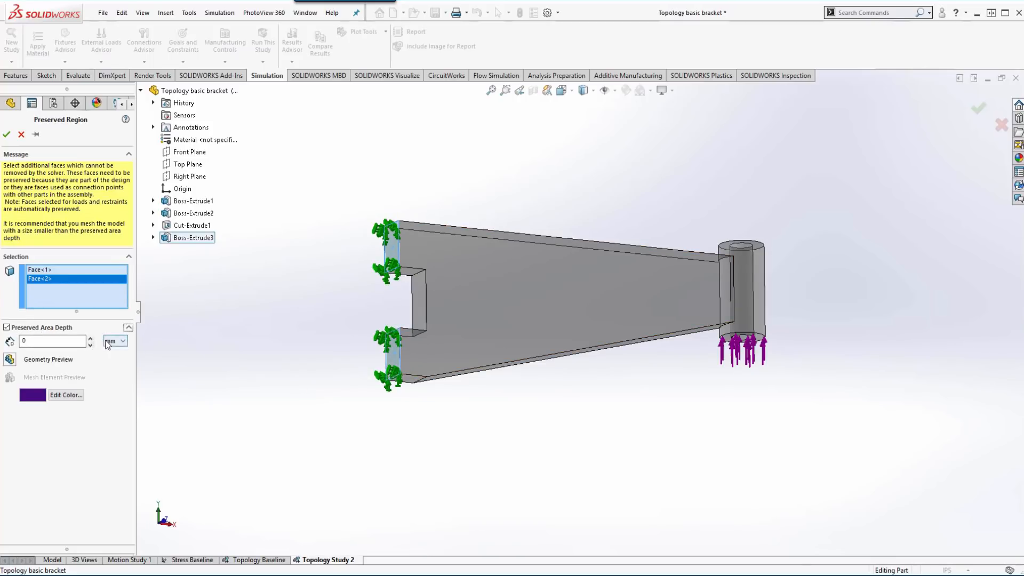
left_click(111, 340)
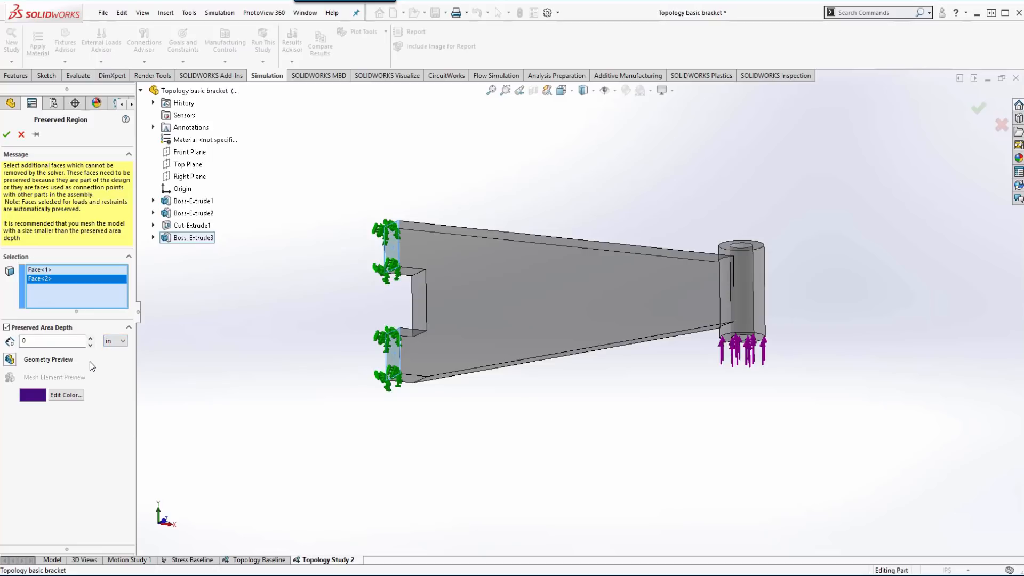
left_click(91, 337)
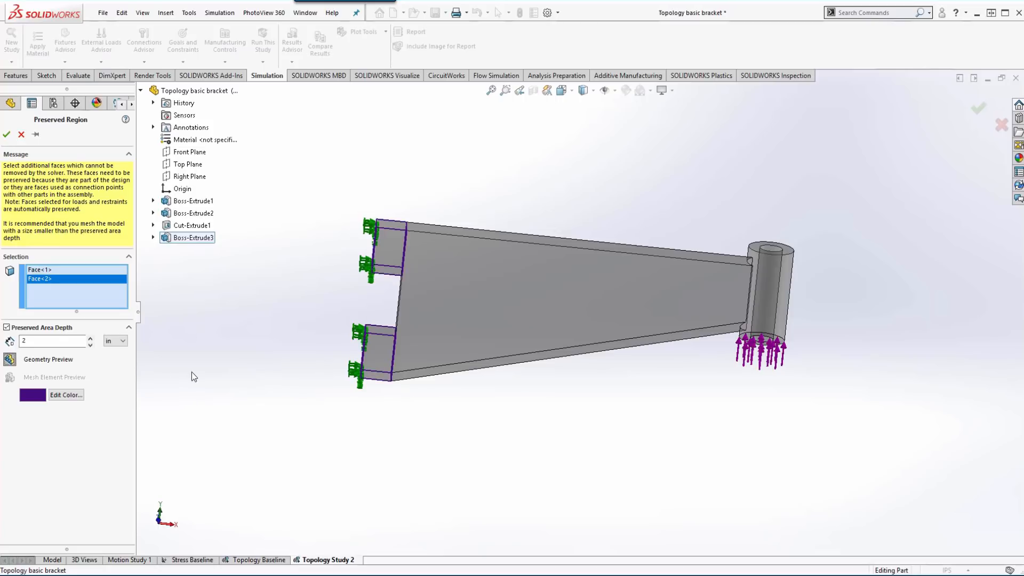
left_click(91, 337)
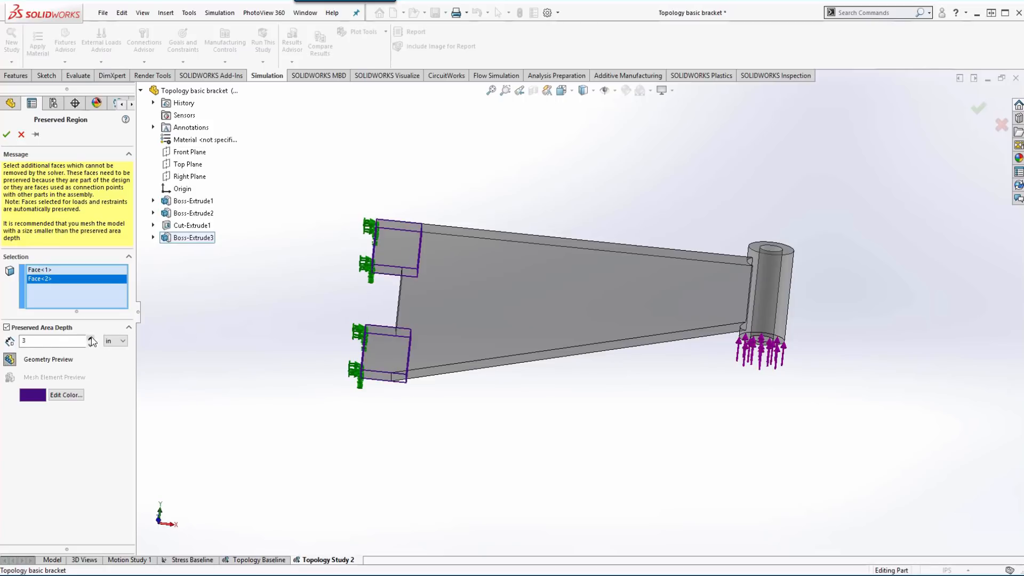
left_click(91, 337)
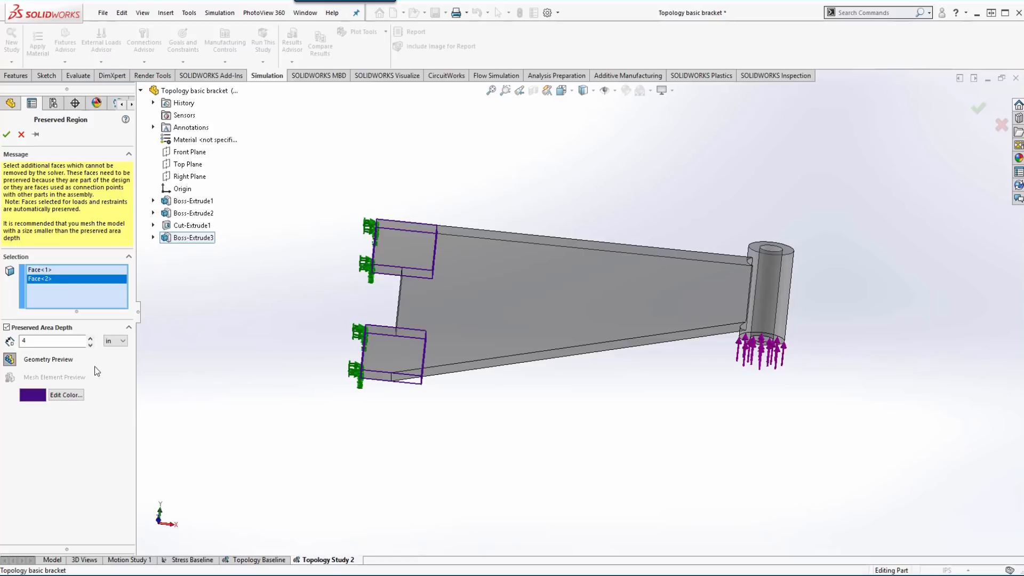
left_click(90, 343)
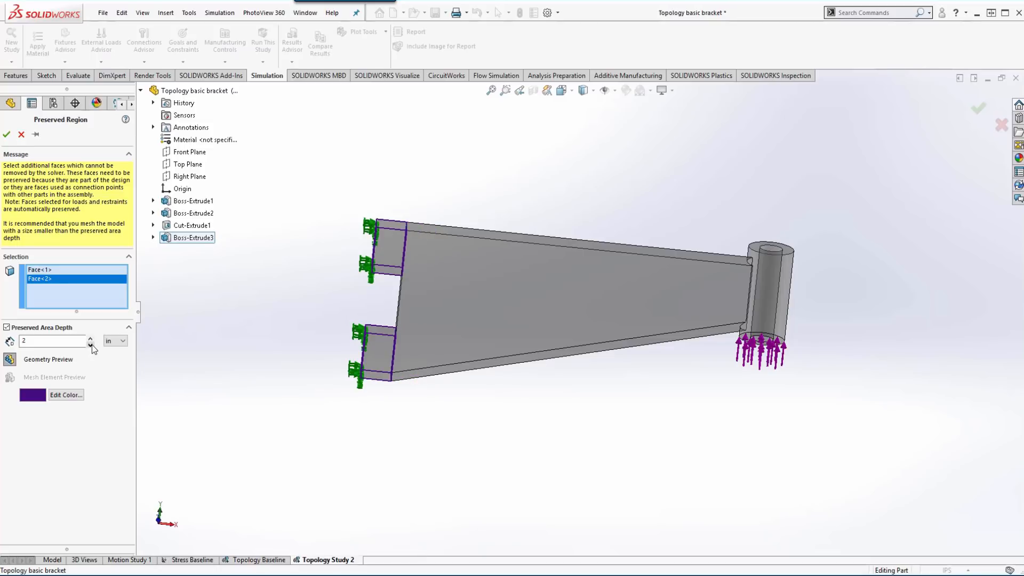
mouse_move(229, 406)
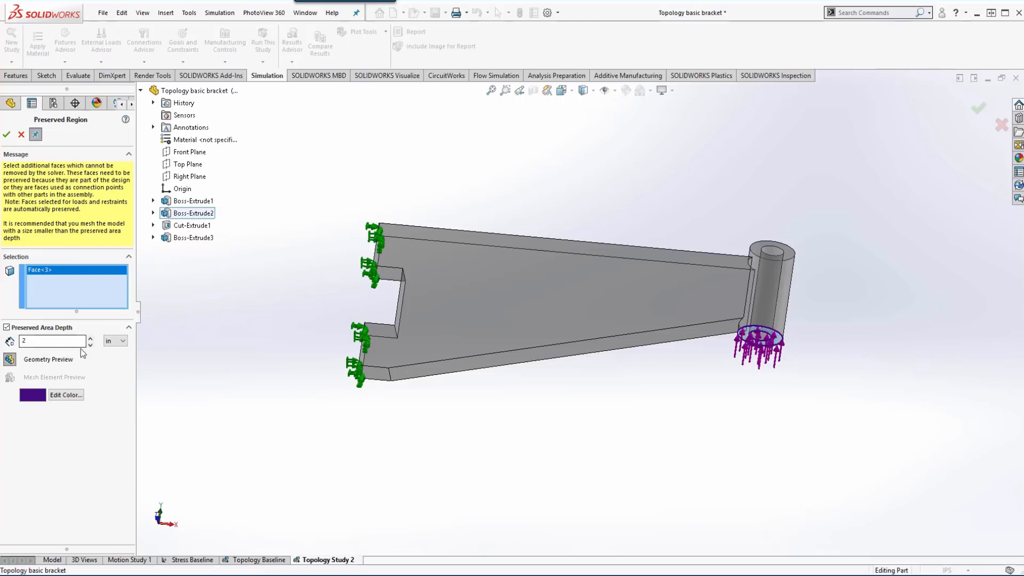
Preserve the cylinder end face with a 6 in depth
left_click(90, 337)
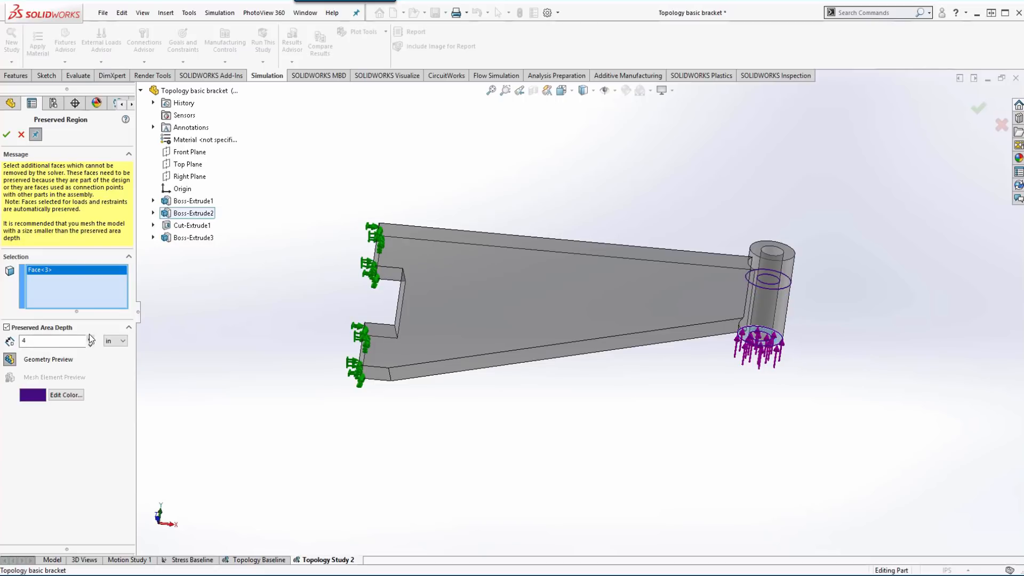
left_click(90, 338)
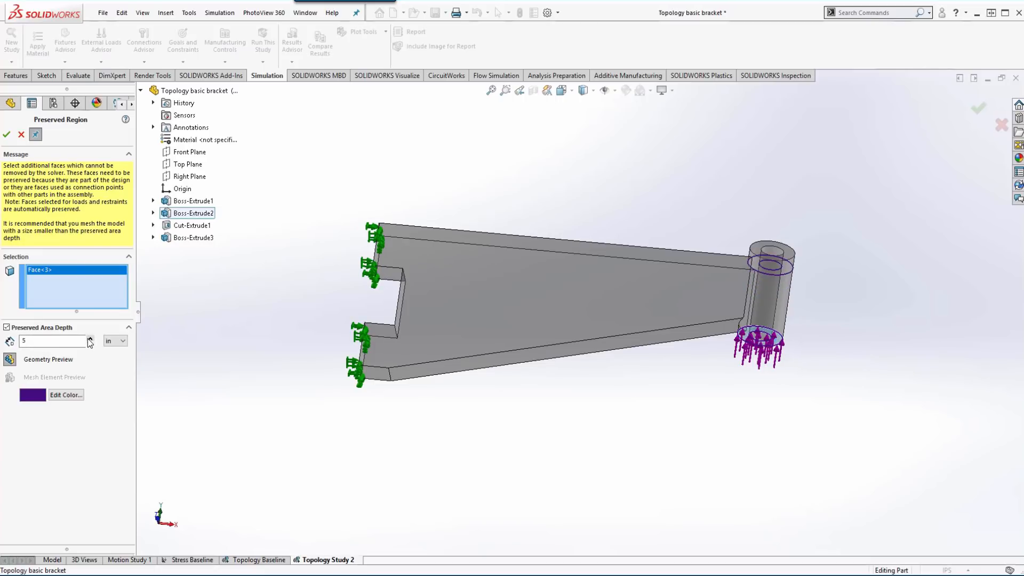
left_click(90, 338)
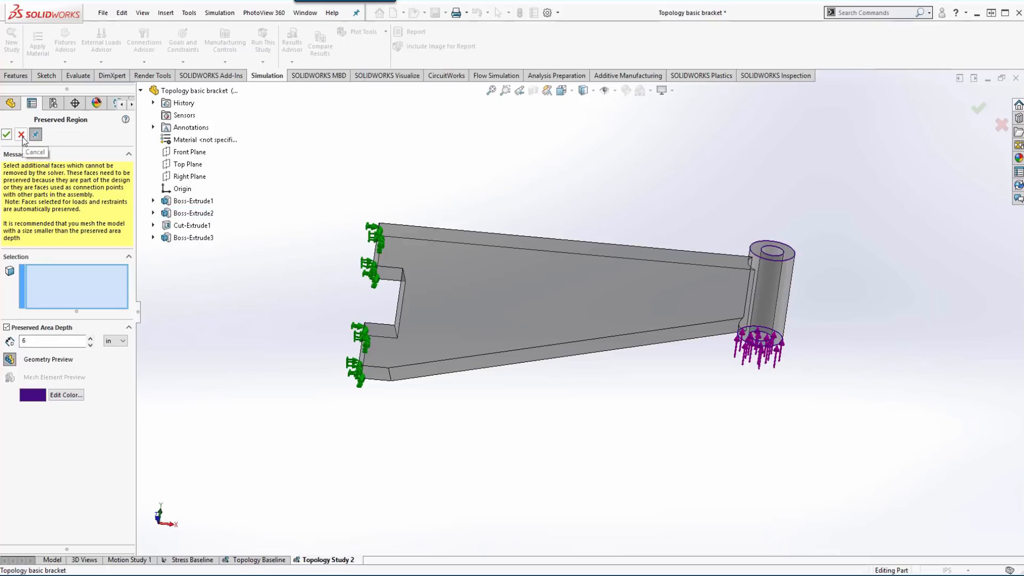
Confirm Preserved Region 2, then open and cancel a de-mold casting restriction
left_click(21, 134)
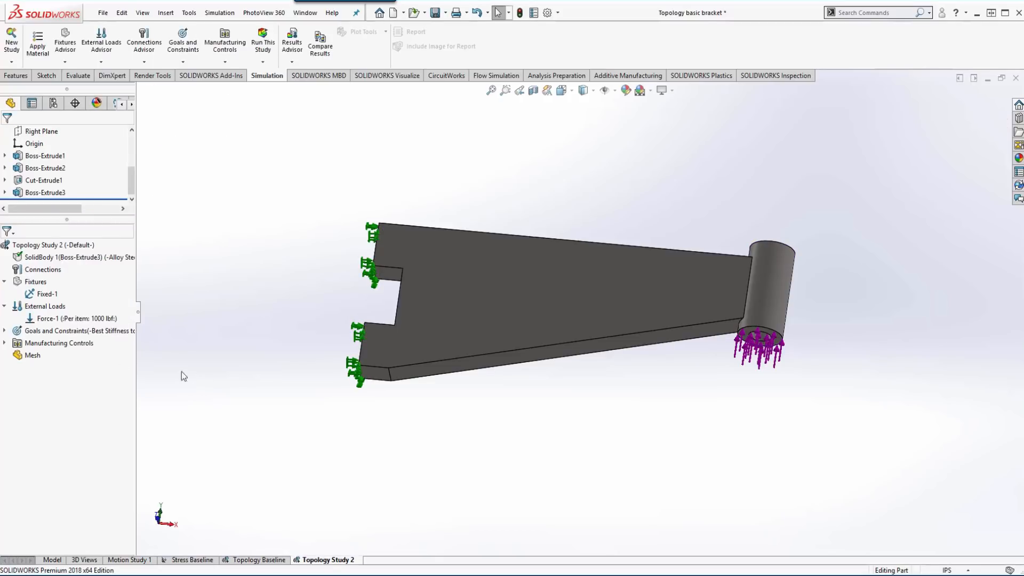
left_click(5, 343)
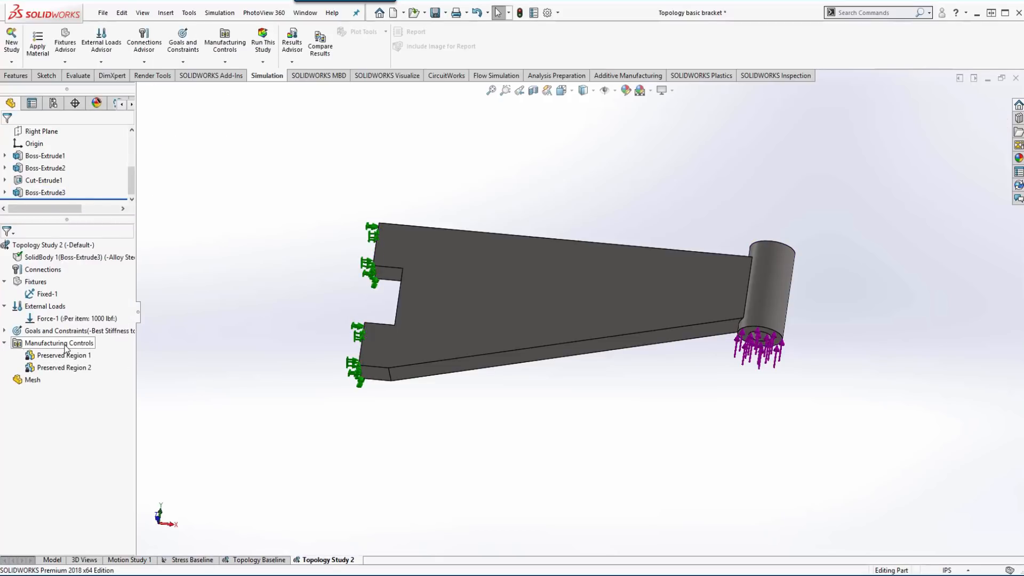
right_click(58, 343)
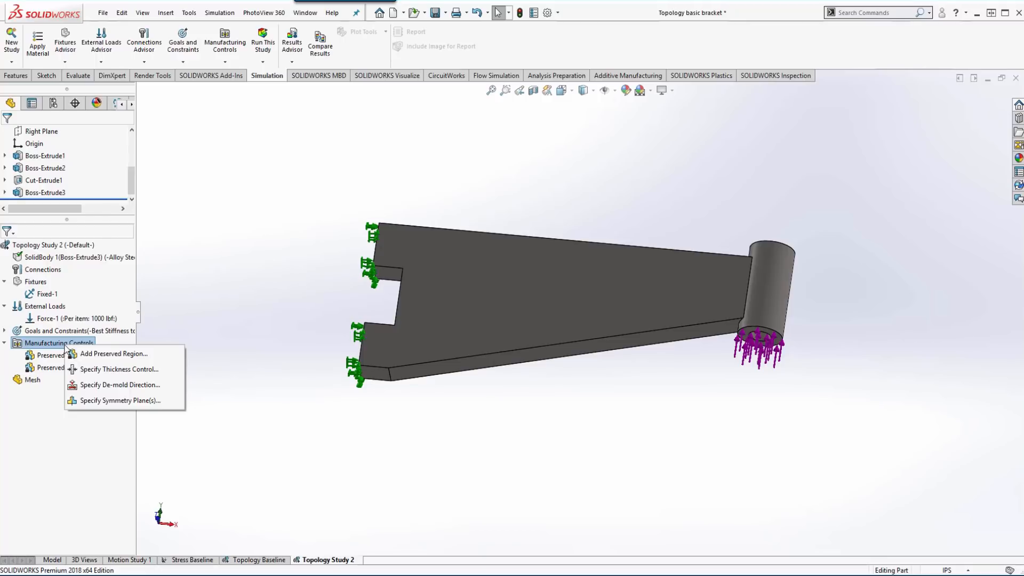
mouse_move(117, 385)
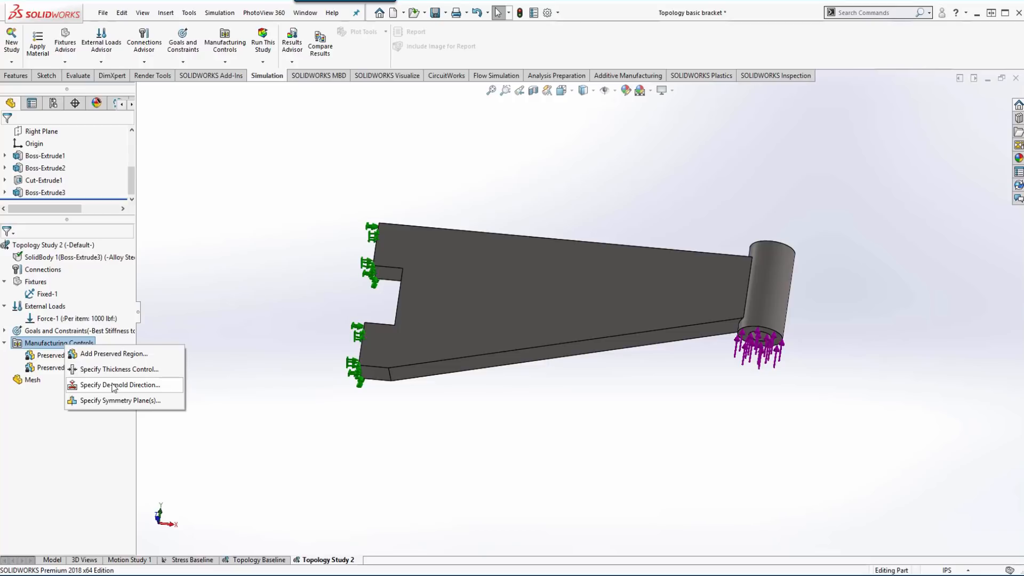
left_click(119, 384)
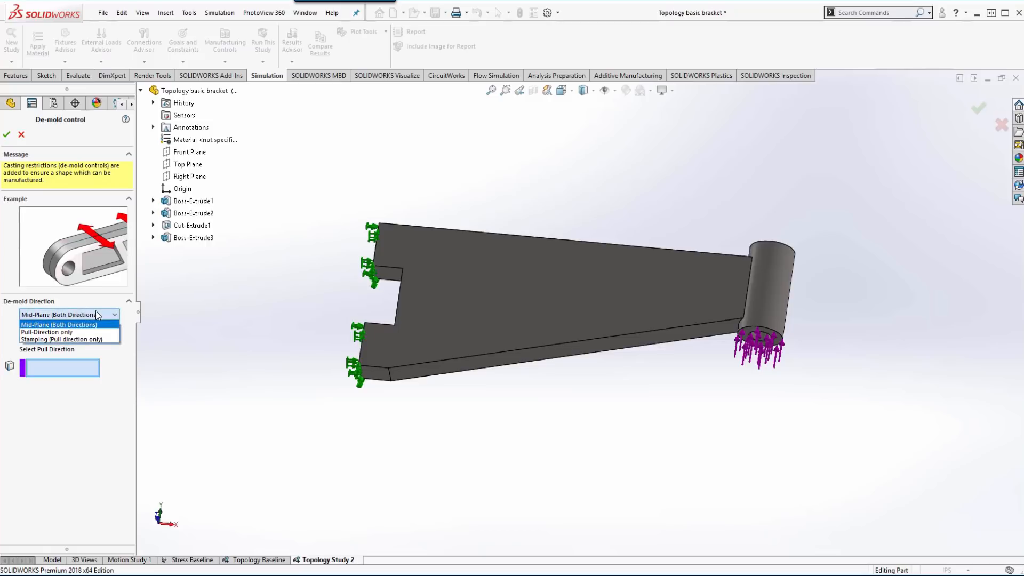
left_click(58, 325)
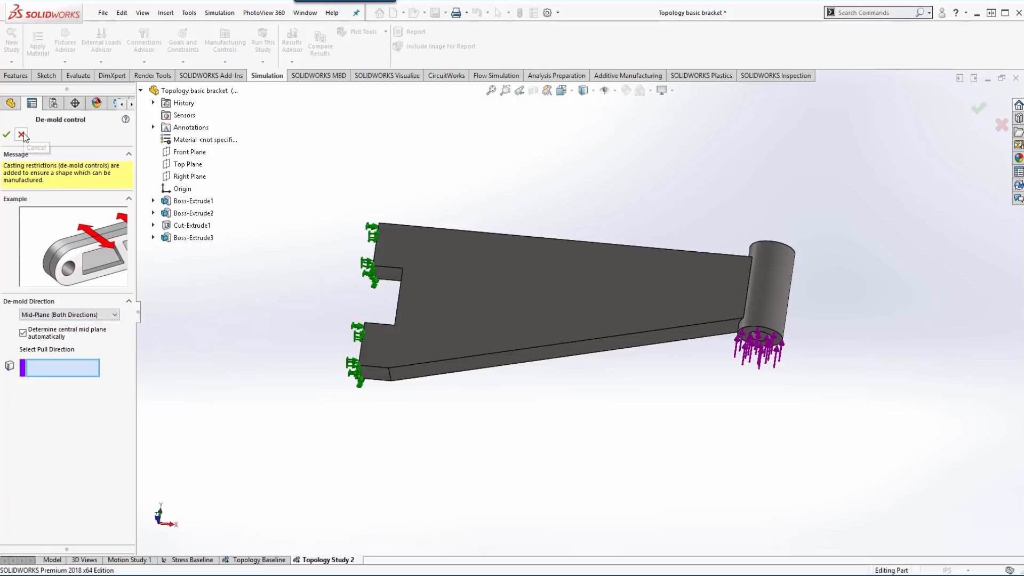
left_click(20, 136)
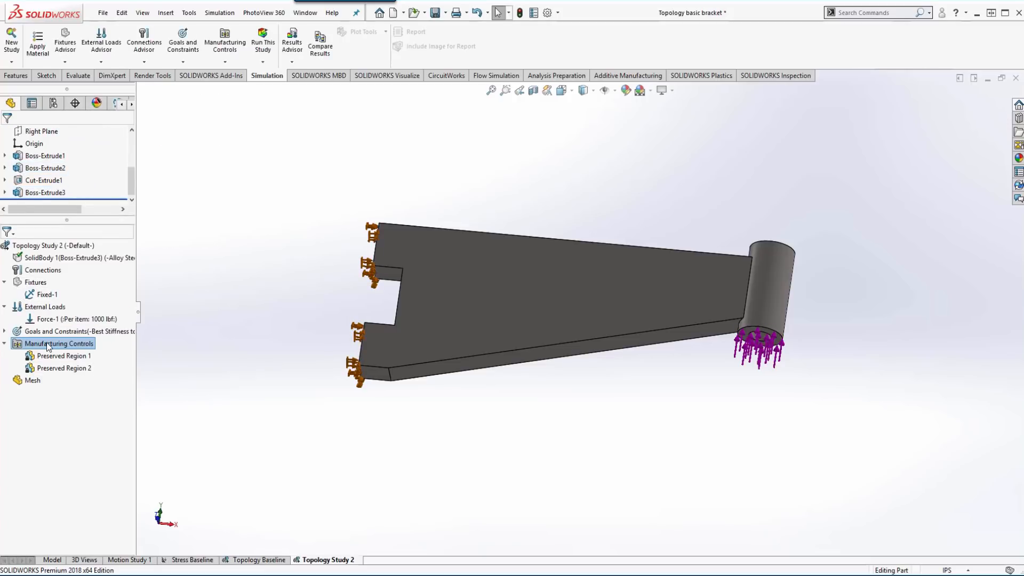
Specify Half Symmetry about the Front Plane under Manufacturing Controls
right_click(59, 343)
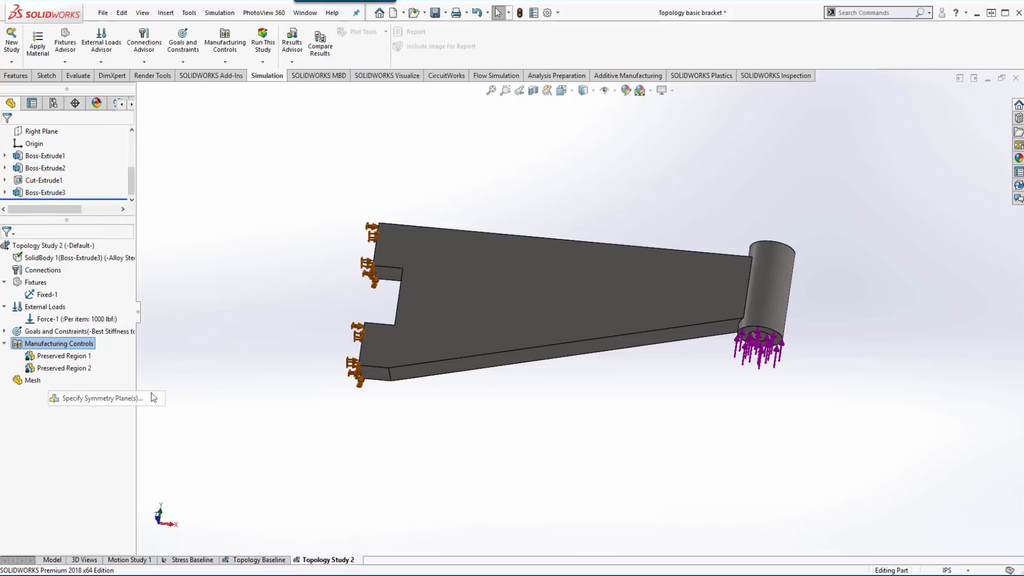
left_click(100, 398)
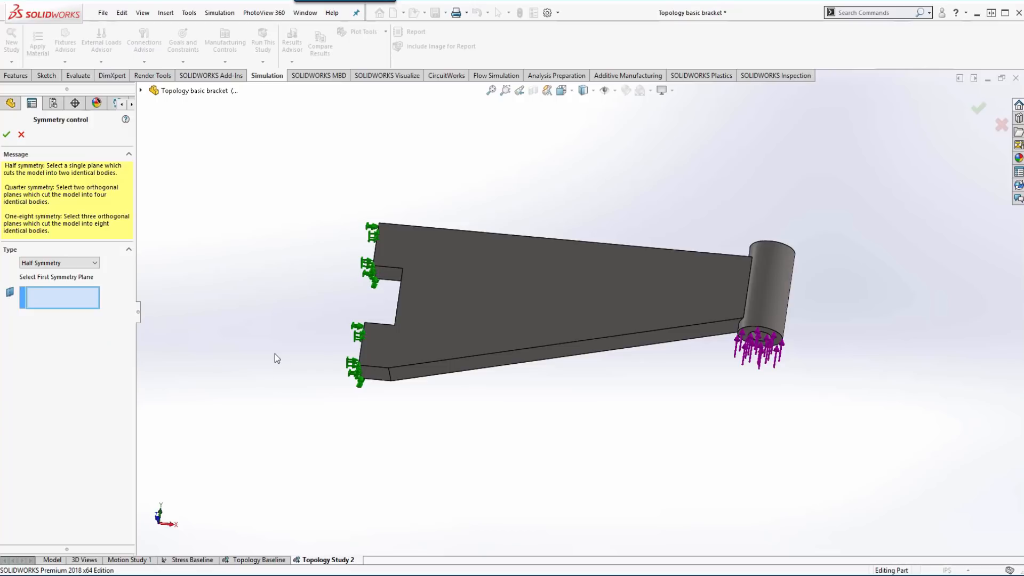
left_click(93, 263)
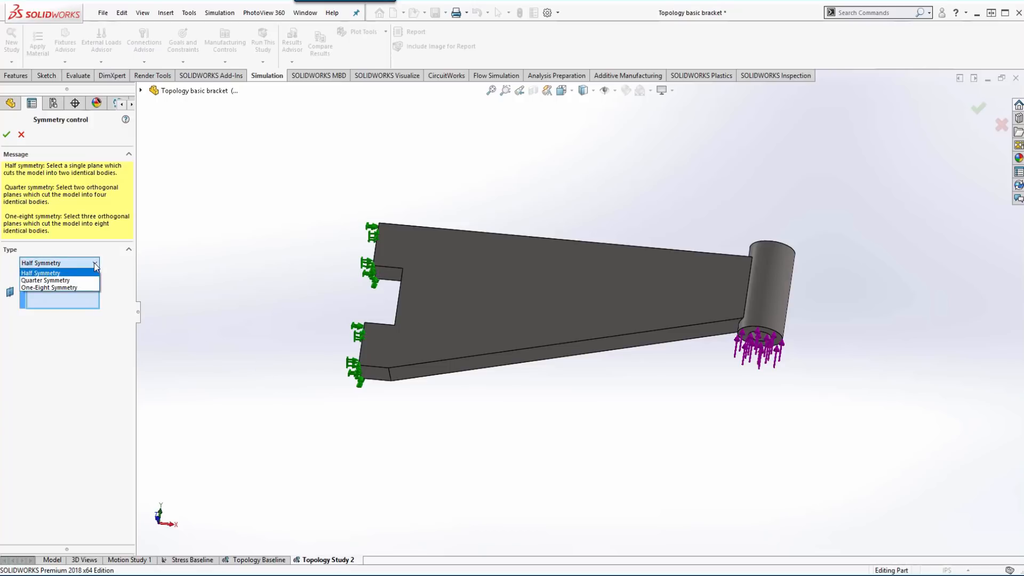
mouse_move(80, 279)
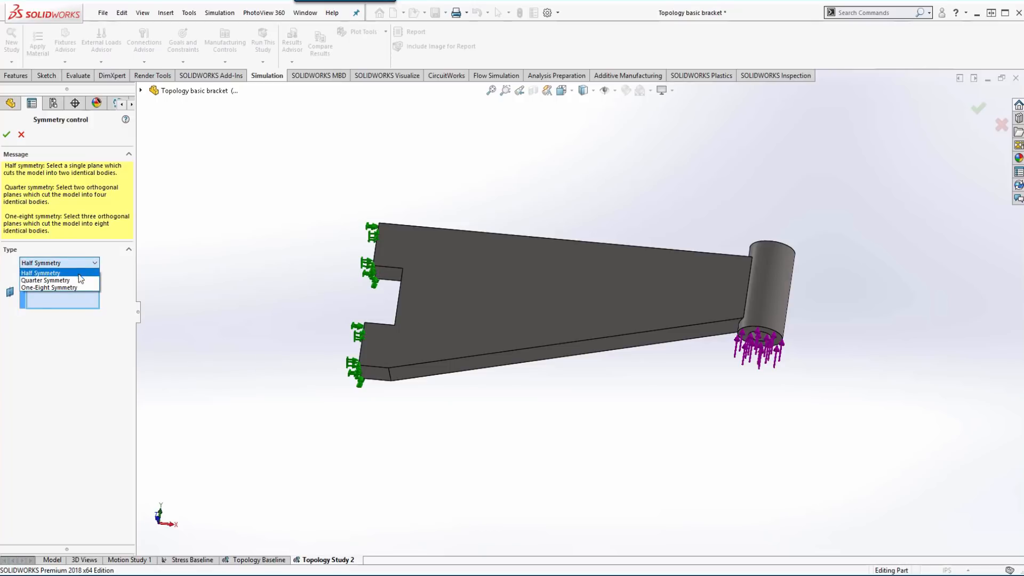
left_click(40, 272)
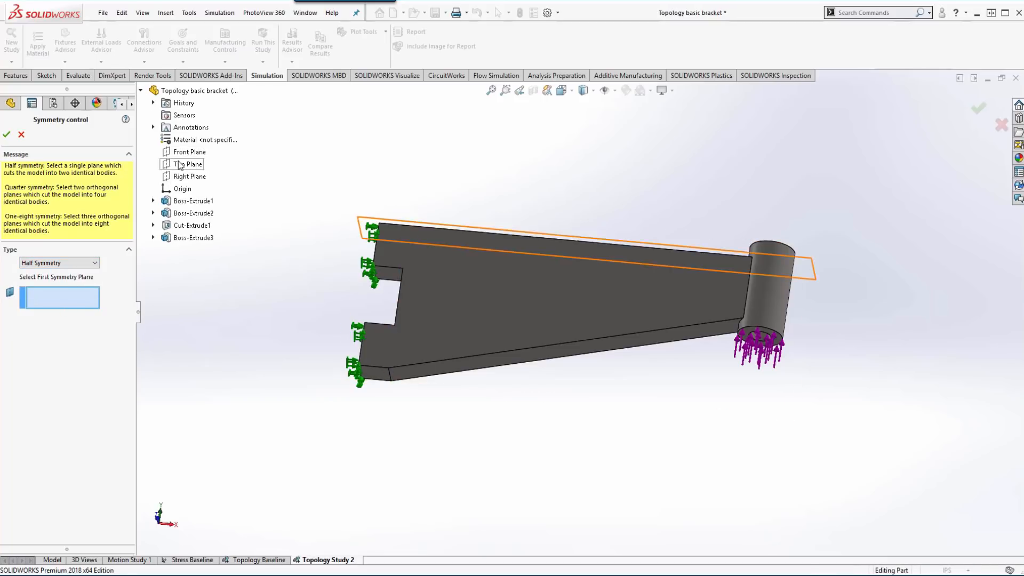
left_click(190, 152)
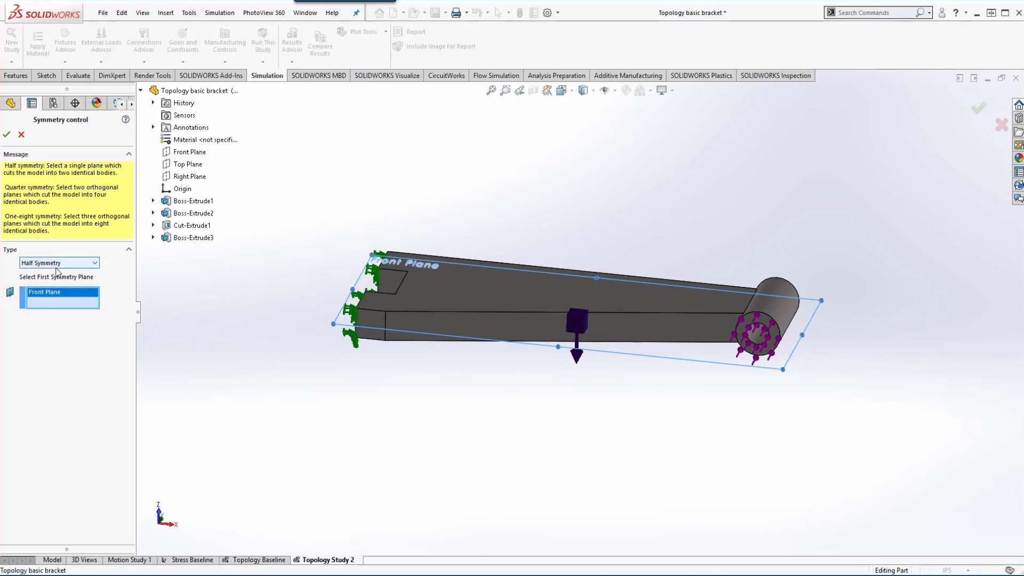
mouse_move(59, 292)
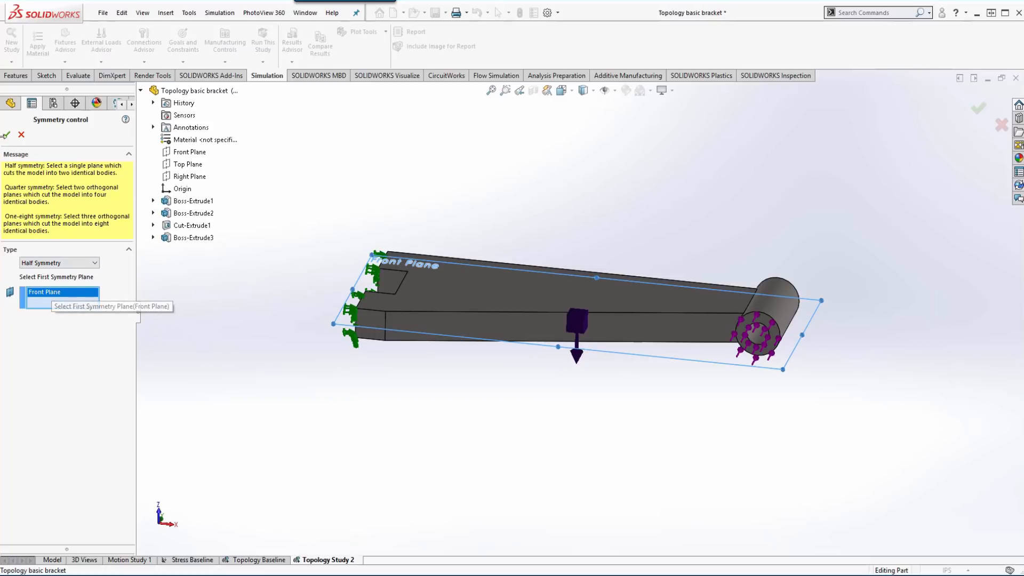
left_click(6, 135)
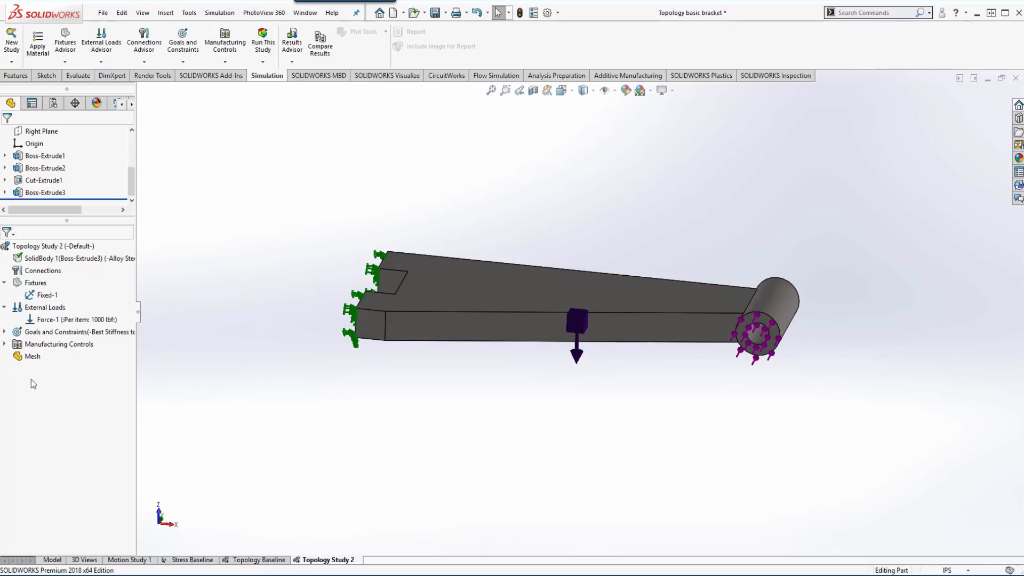
Mesh and run Topology Study 2, then view the Material Mass result plot
right_click(31, 357)
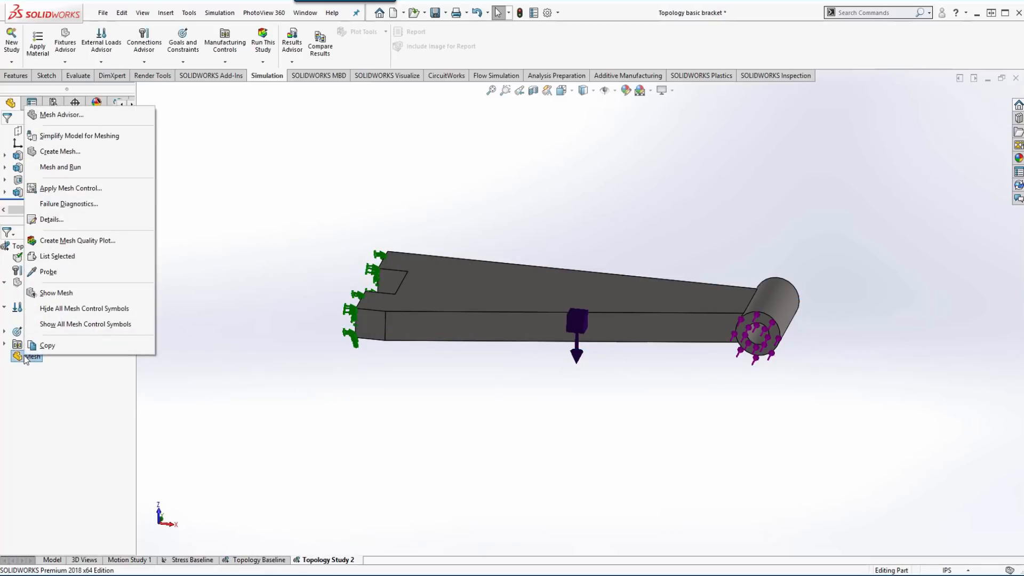
mouse_move(84, 166)
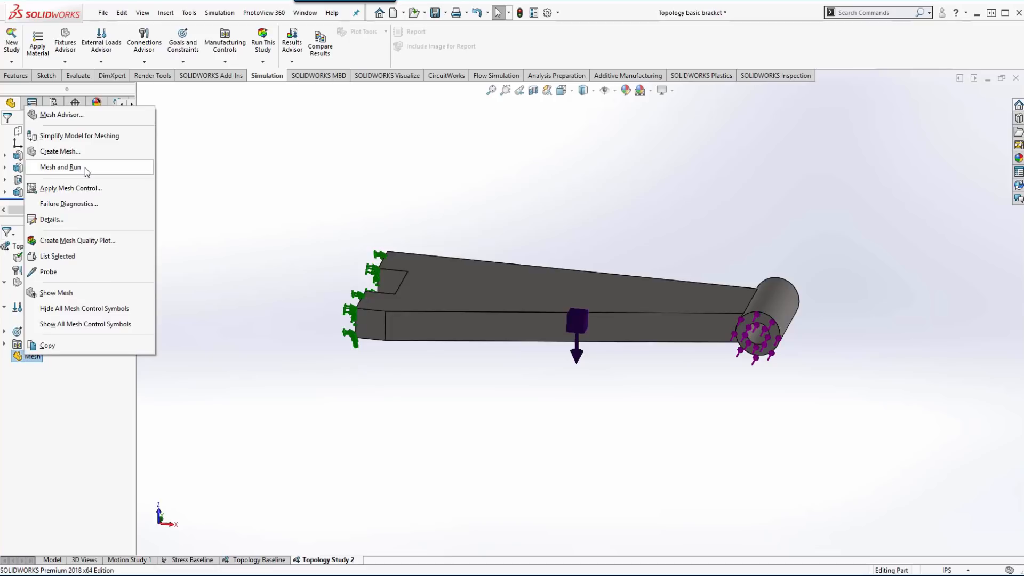
left_click(59, 166)
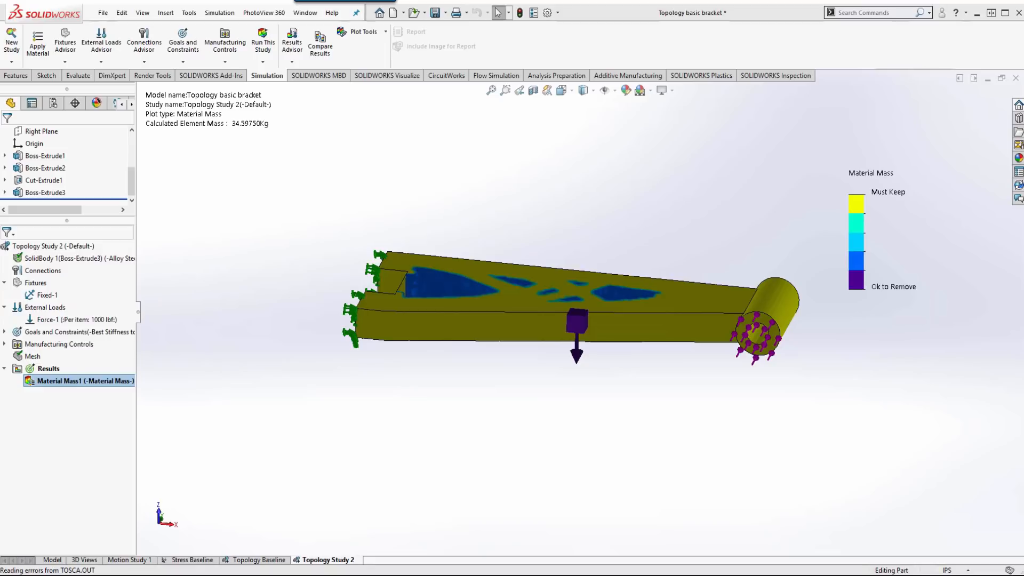
left_click(44, 192)
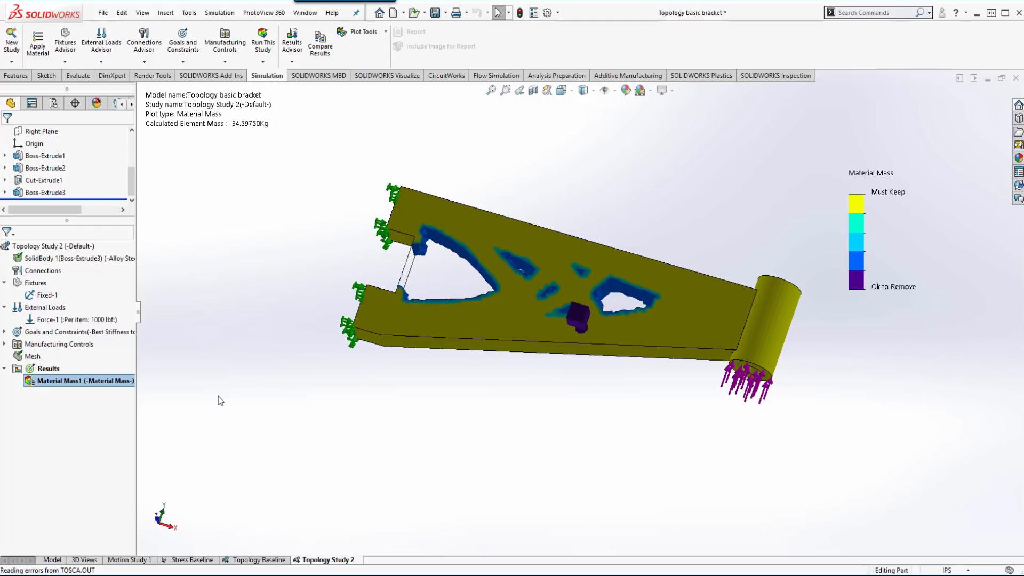
mouse_move(80, 389)
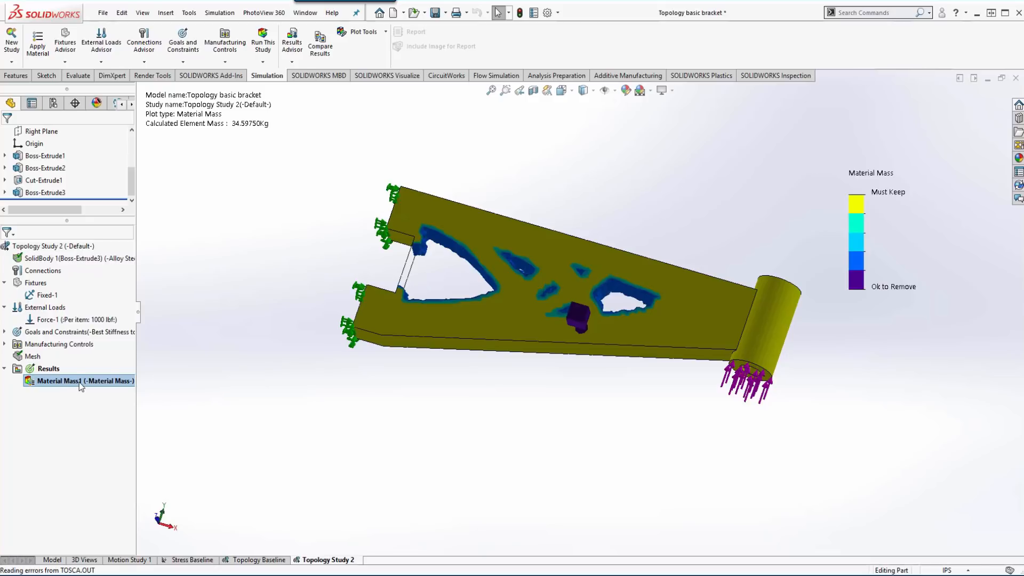
mouse_move(207, 344)
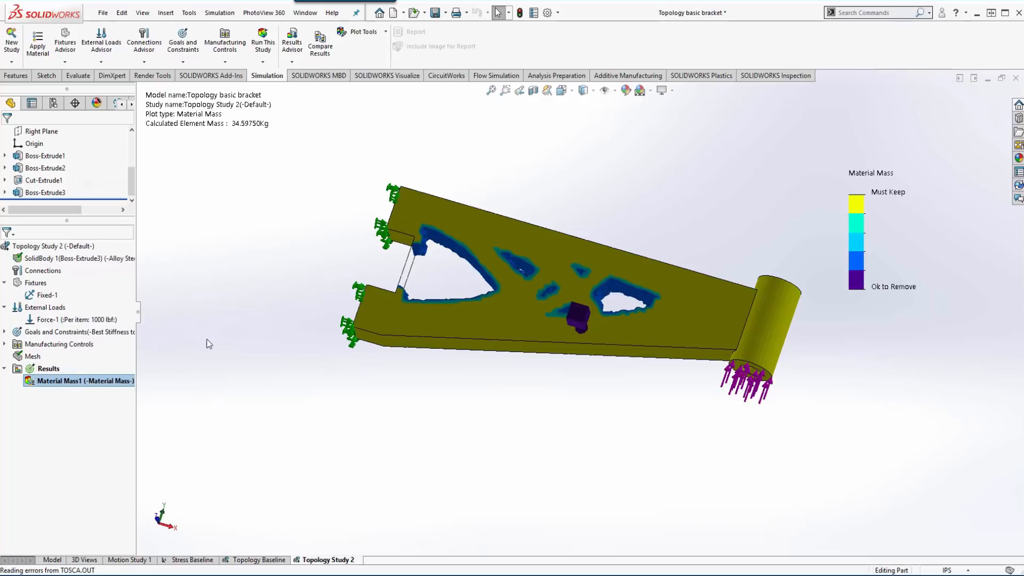
Edit the Material Mass1 plot to show the smoothed grey optimized bracket shape
double_click(79, 381)
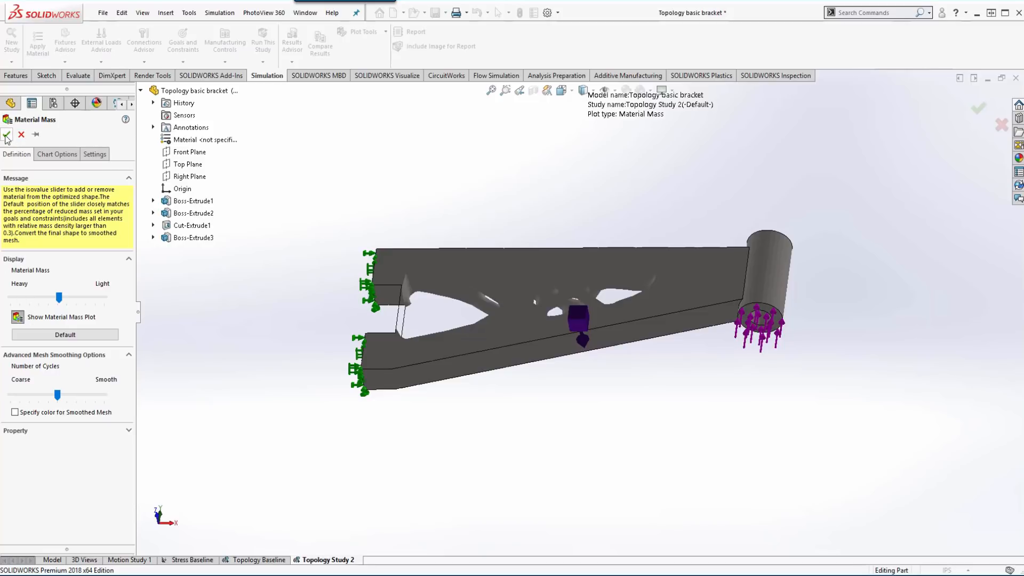
left_click(7, 135)
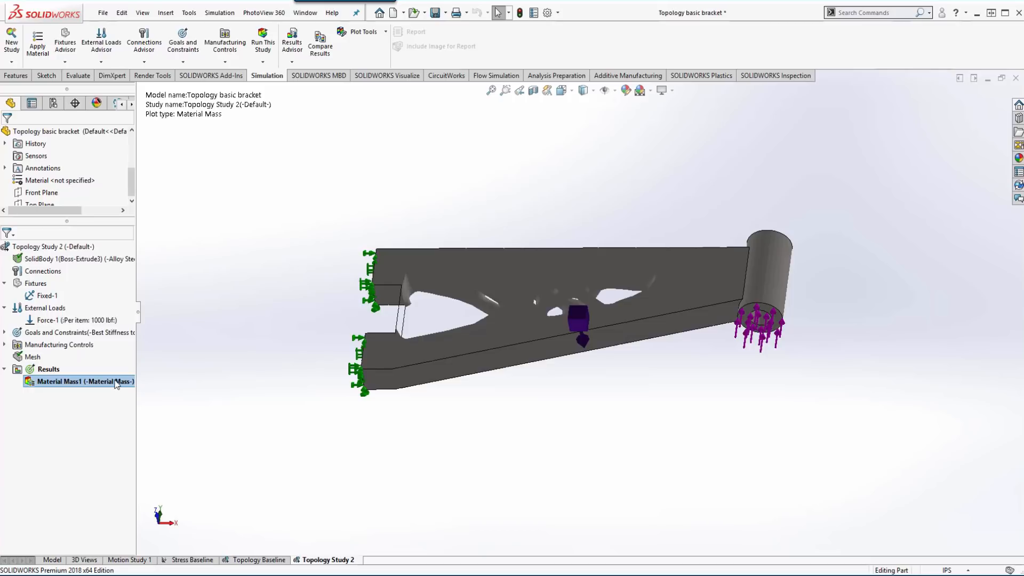
right_click(78, 380)
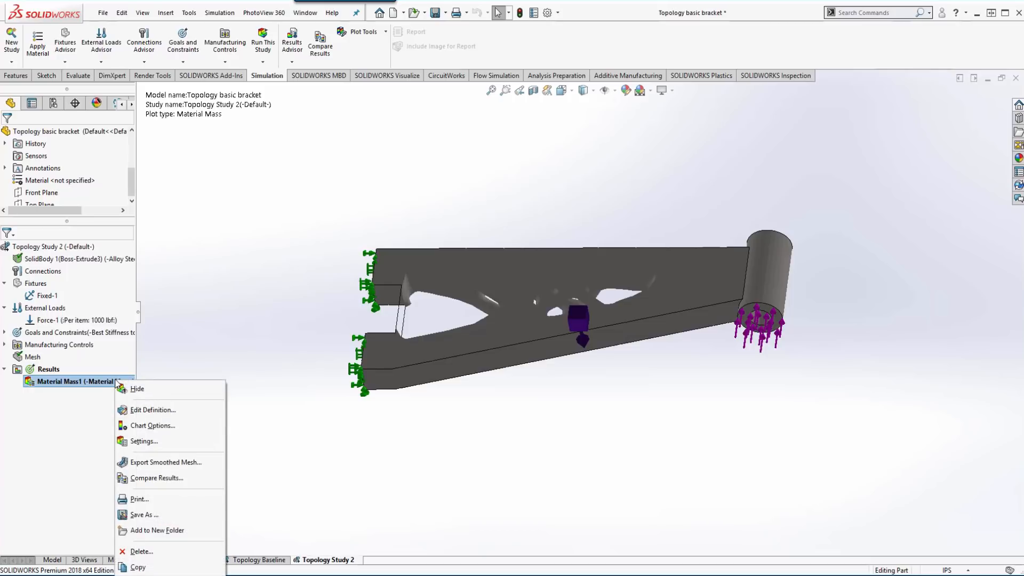
mouse_move(196, 467)
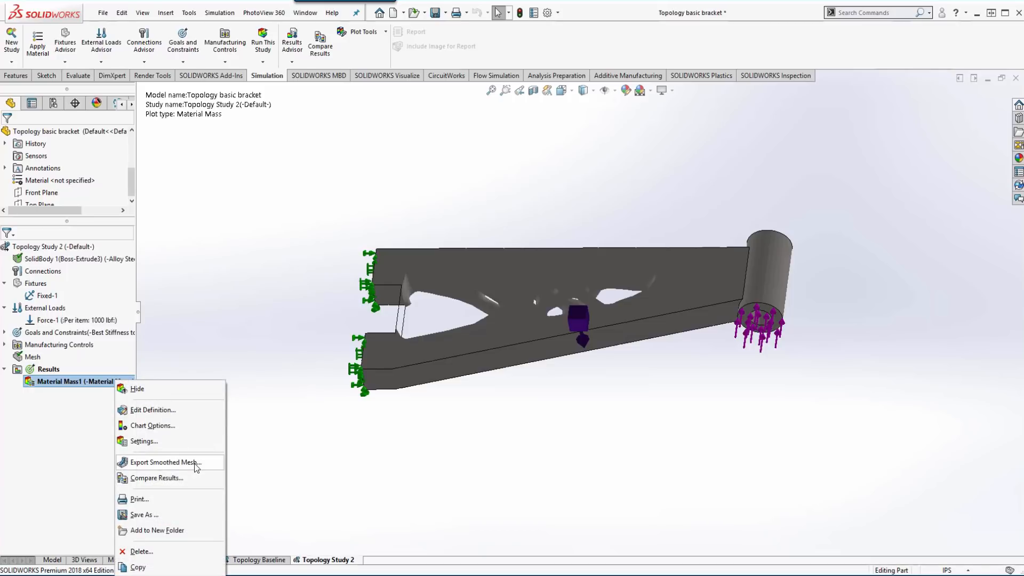
left_click(163, 462)
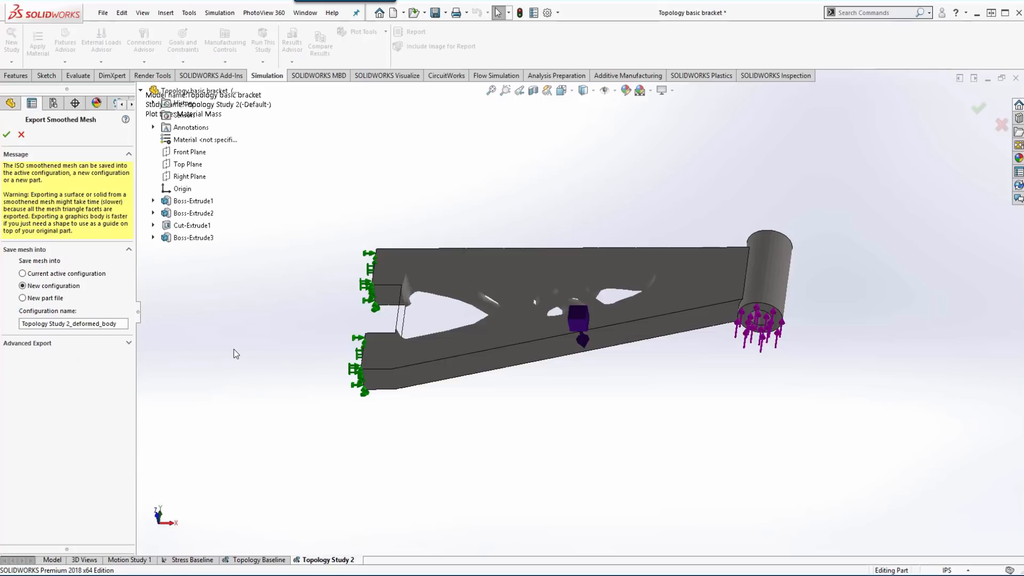
mouse_move(76, 295)
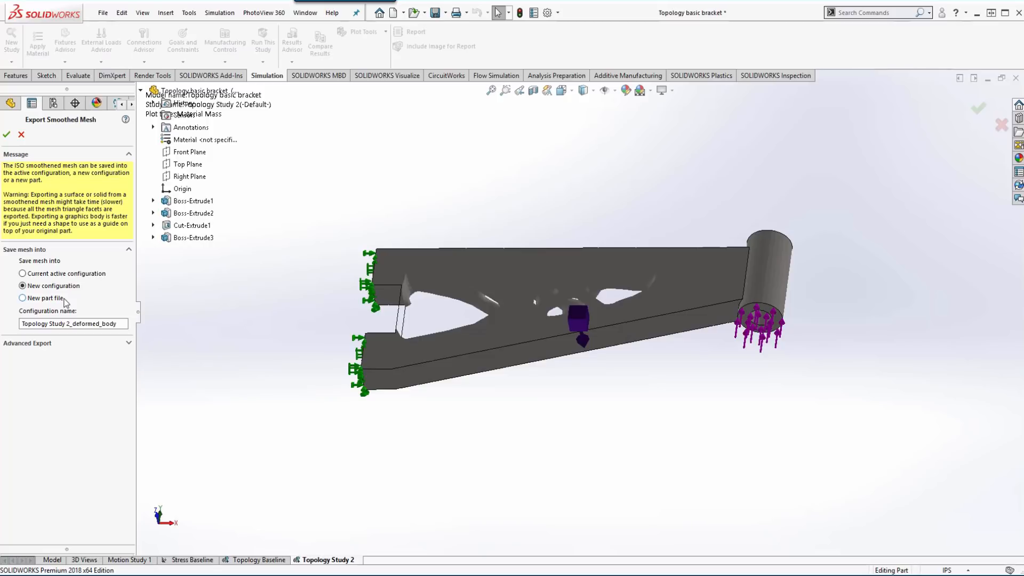
mouse_move(58, 362)
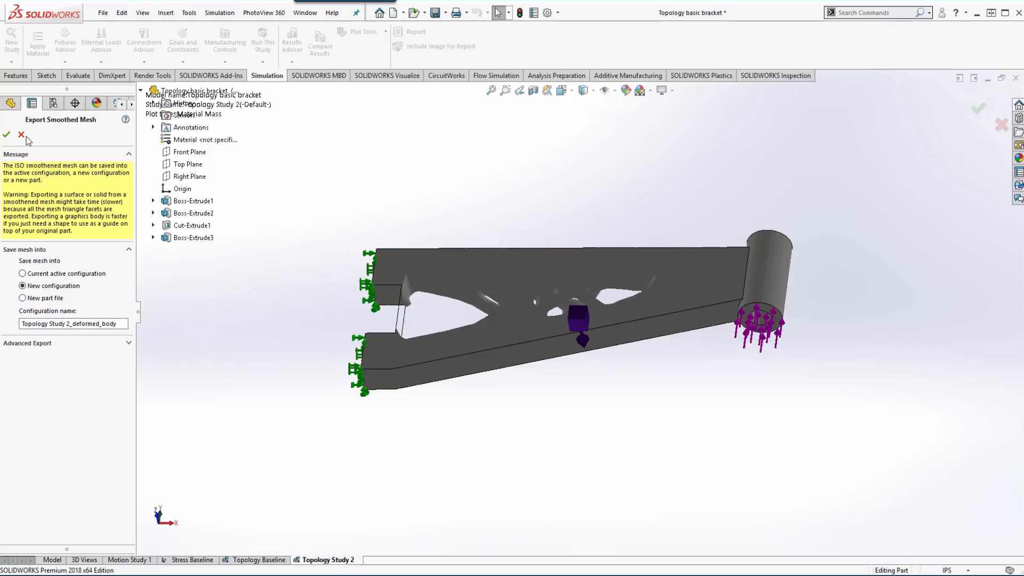
left_click(21, 135)
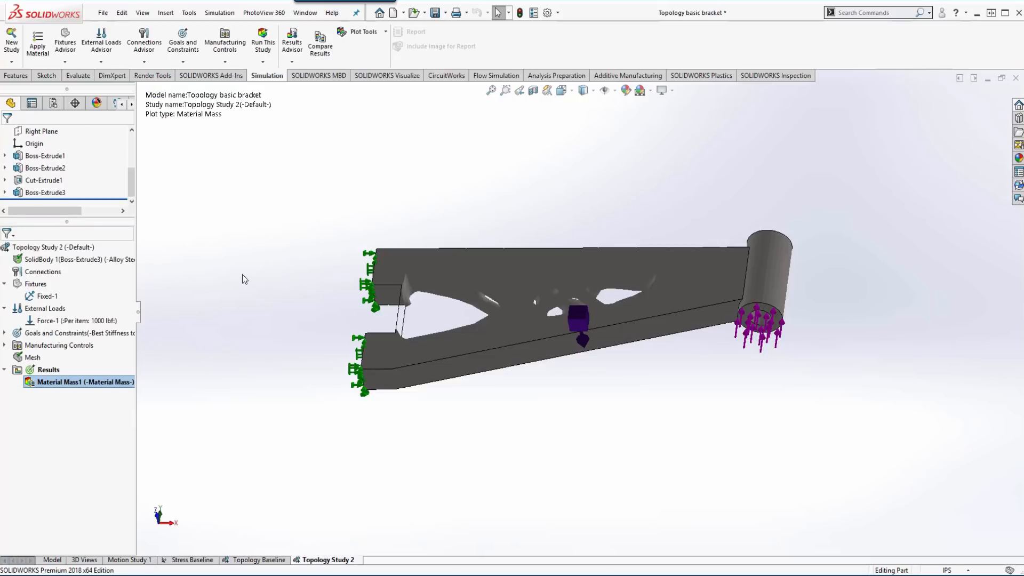